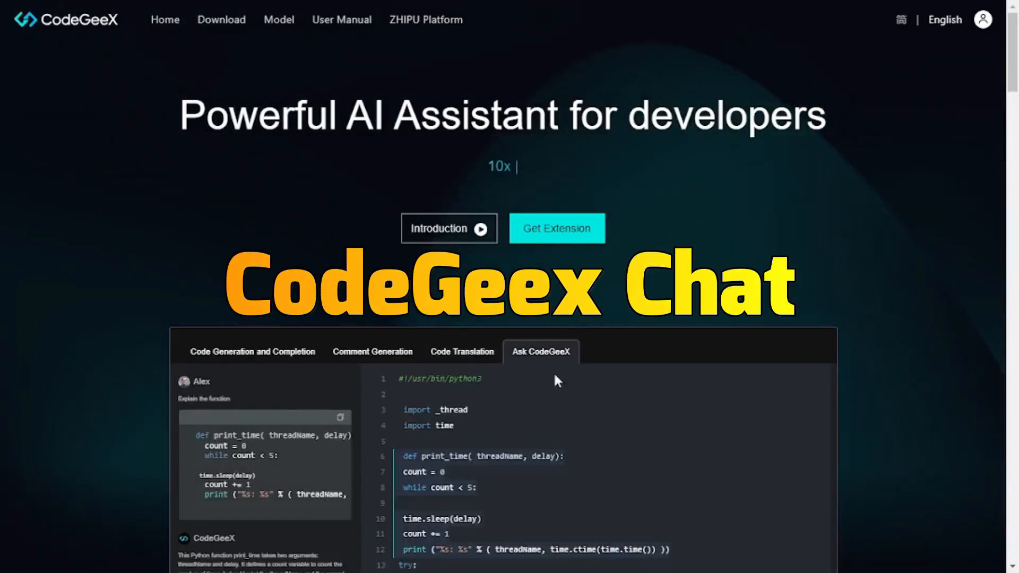
Step: Show the supported programming languages on the CodeGeeX homepage and browse the user testimonials
scroll(down, 3)
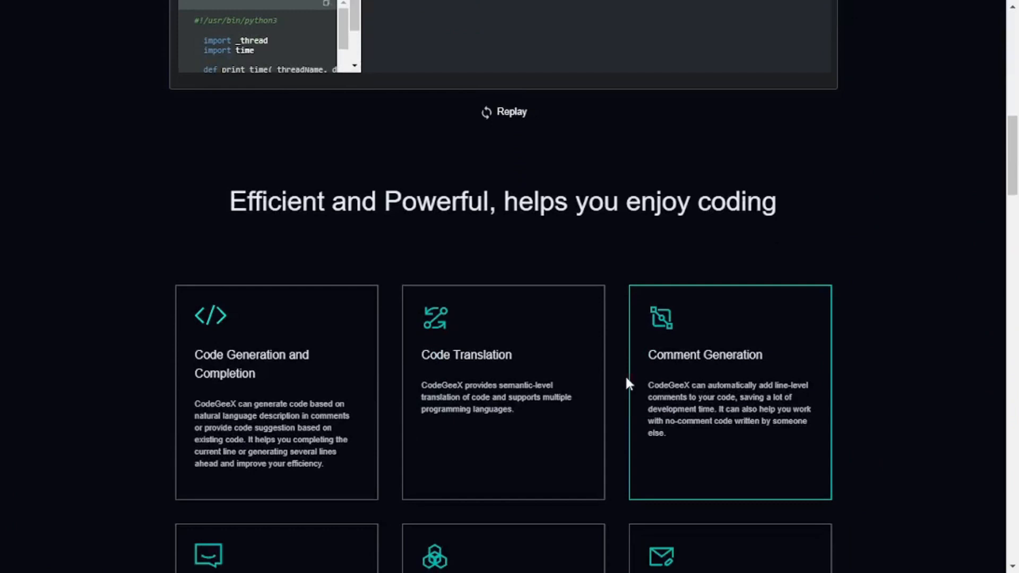
scroll(down, 3)
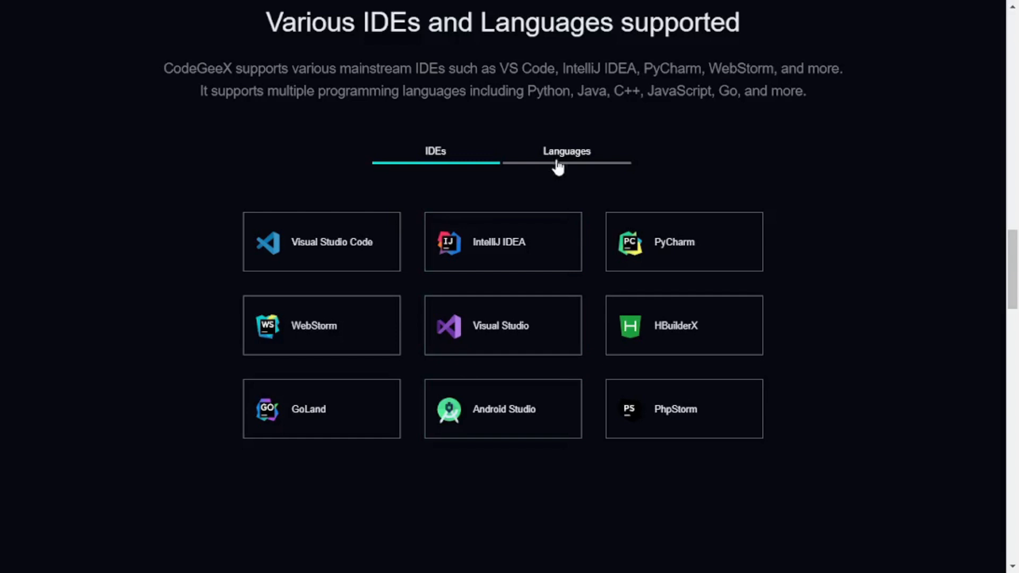
click(567, 150)
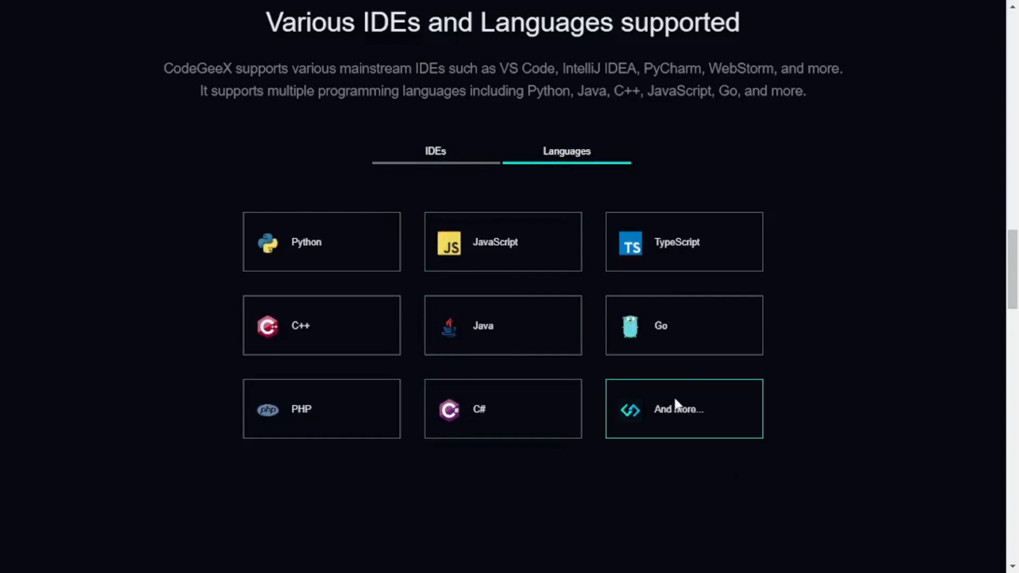
scroll(down, 3)
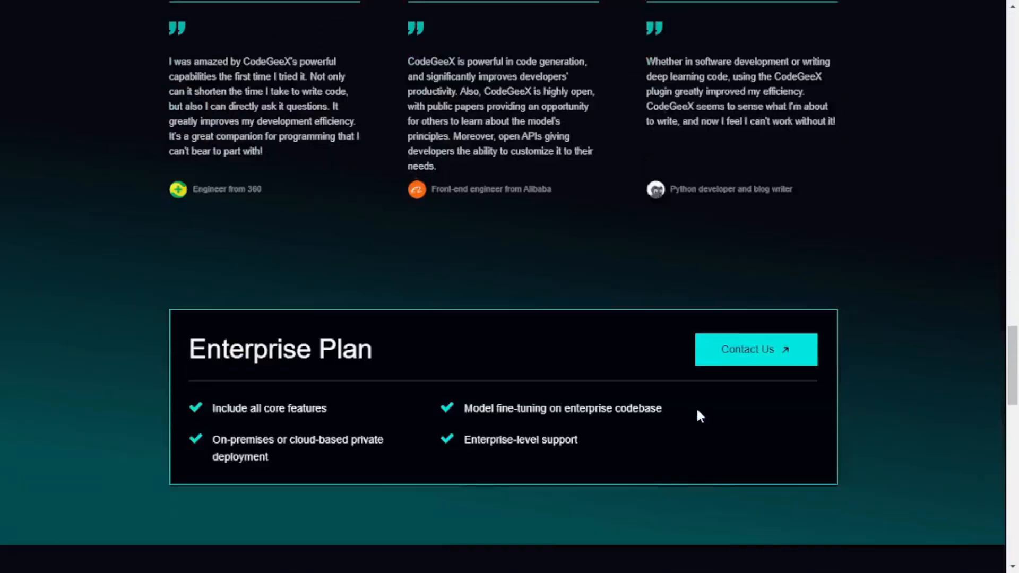
scroll(down, 3)
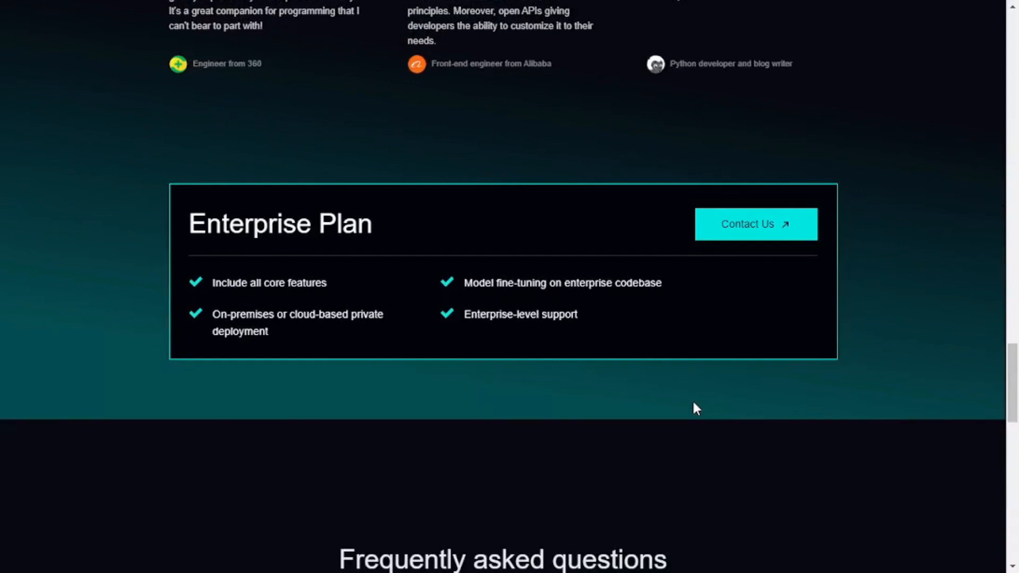
mouse_move(691, 410)
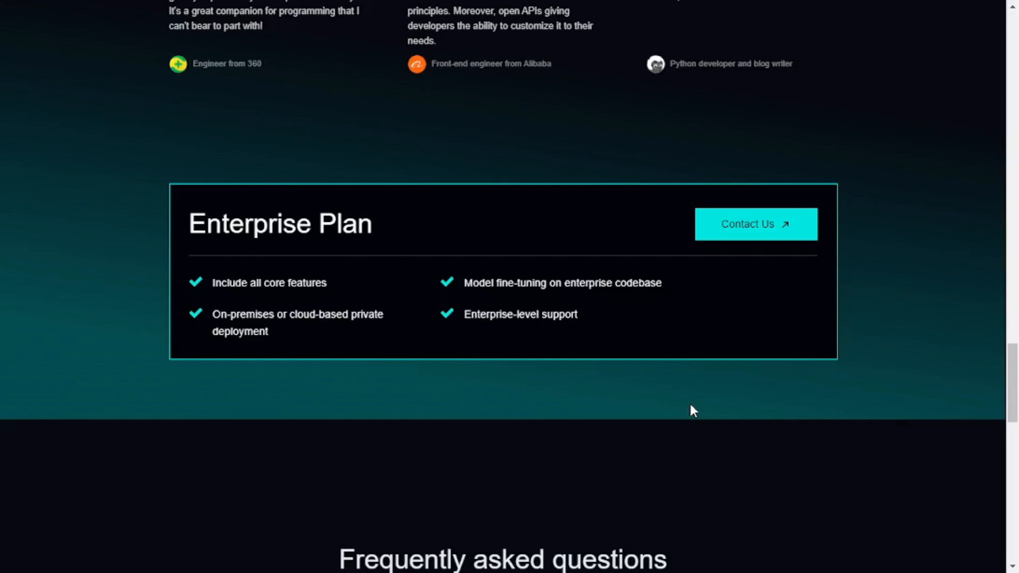
scroll(up, 3)
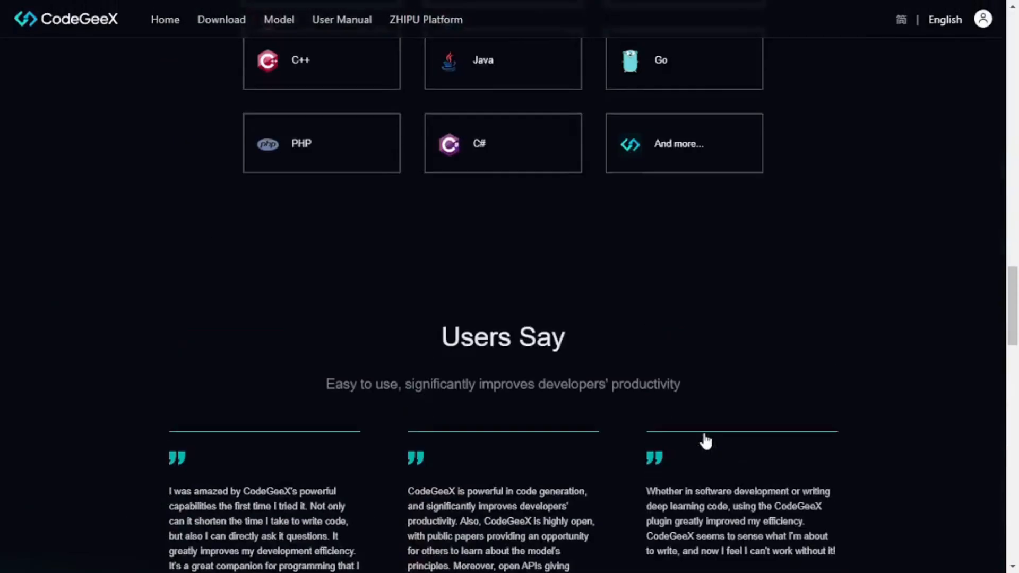
scroll(up, 3)
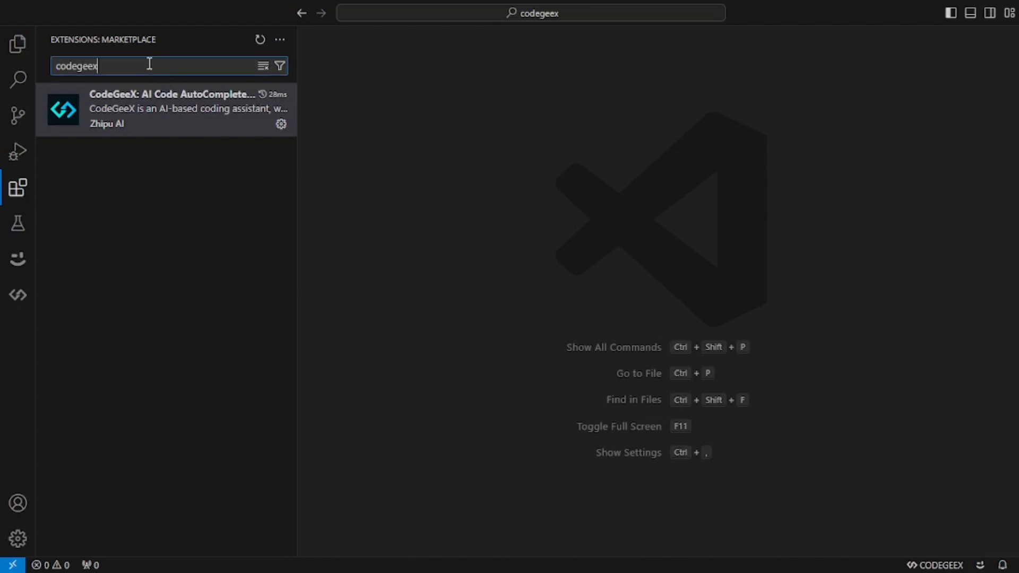
Step: Open the CodeGeeX: AI Code AutoComplete extension's details page from the marketplace results
click(160, 109)
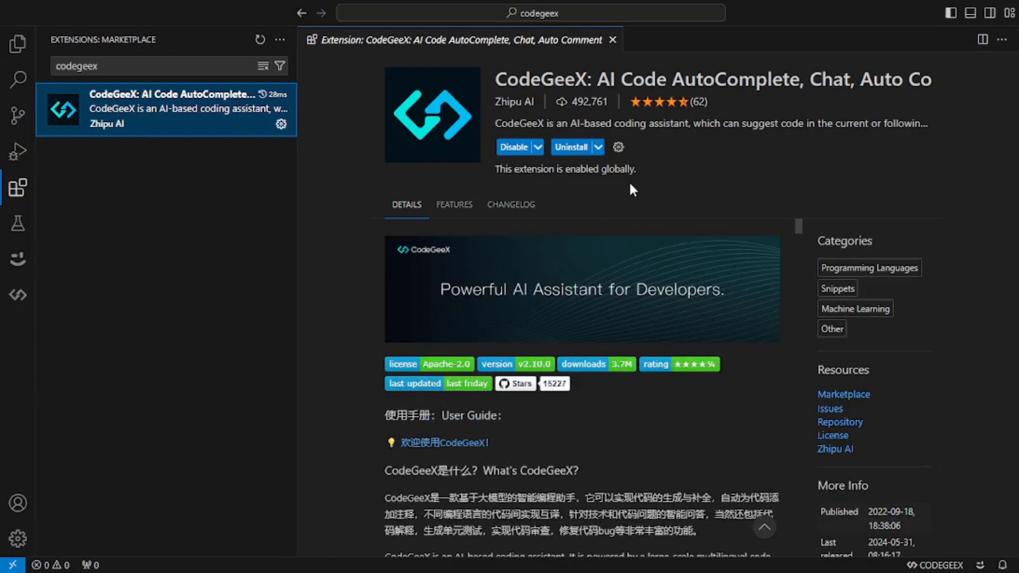
mouse_move(657, 284)
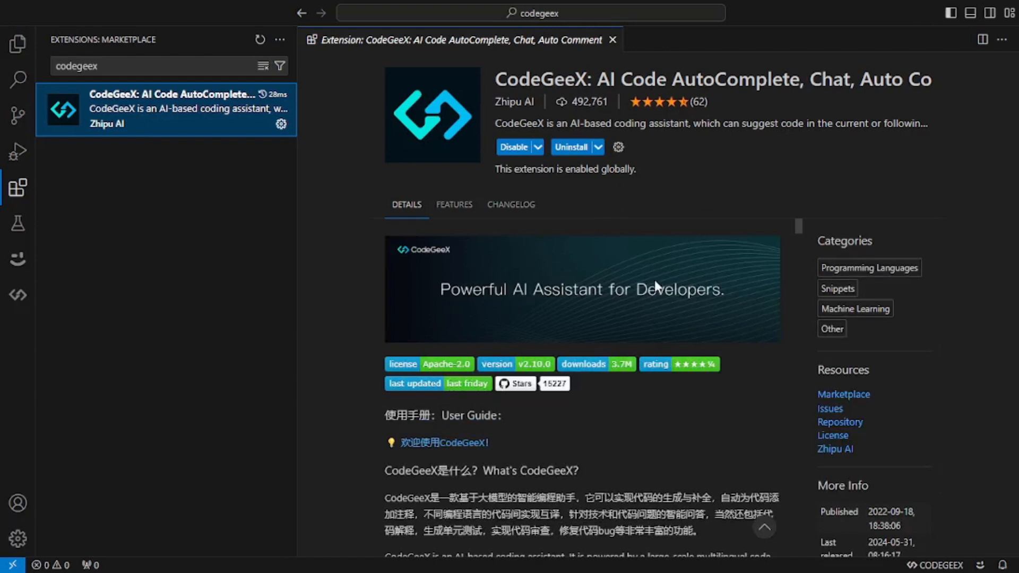
mouse_move(630, 355)
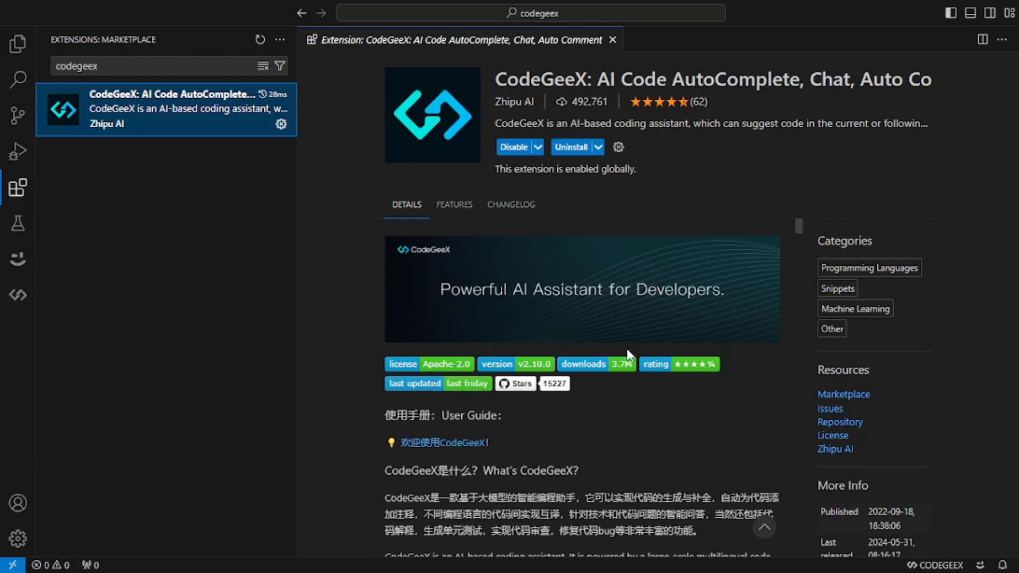
mouse_move(633, 340)
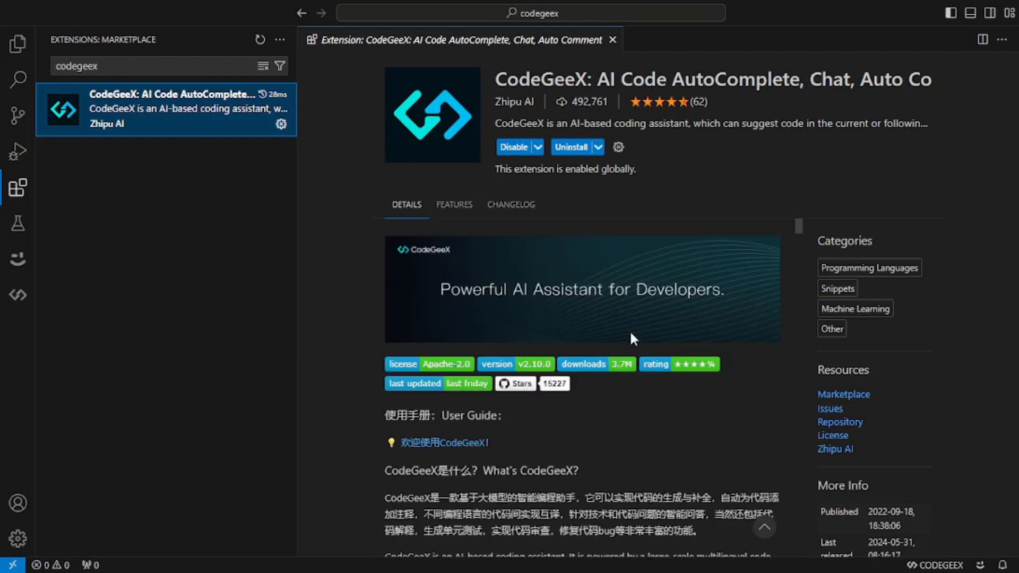
mouse_move(314, 259)
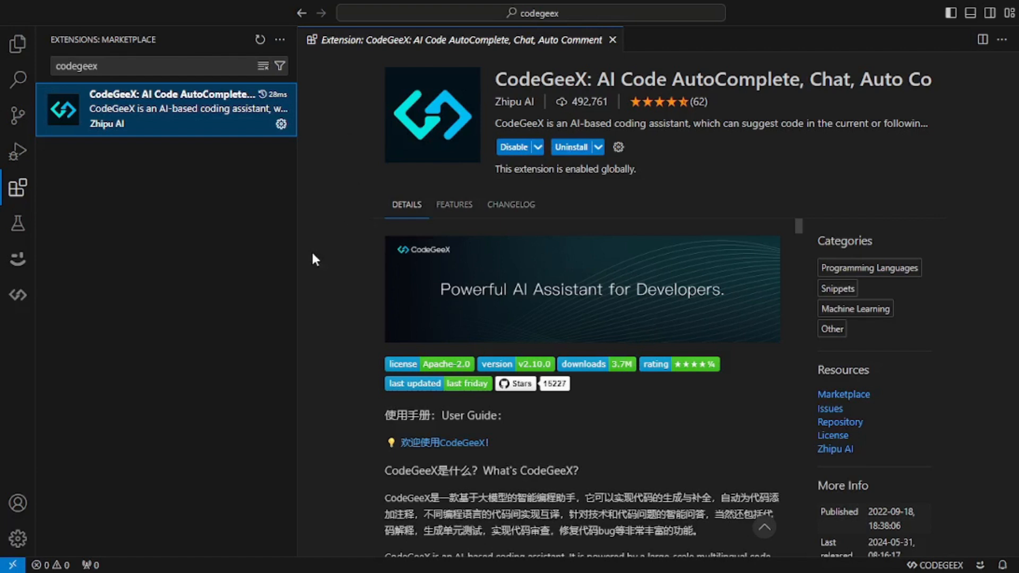
Step: Open the CodeGeeX chat panel and keep its Chat Language Preference set to English
click(17, 295)
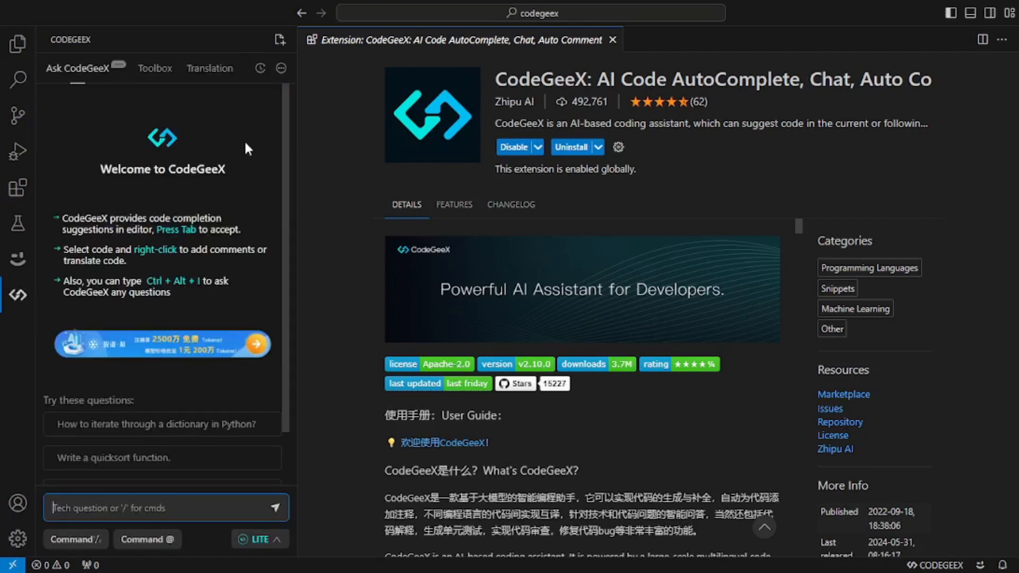
mouse_move(247, 142)
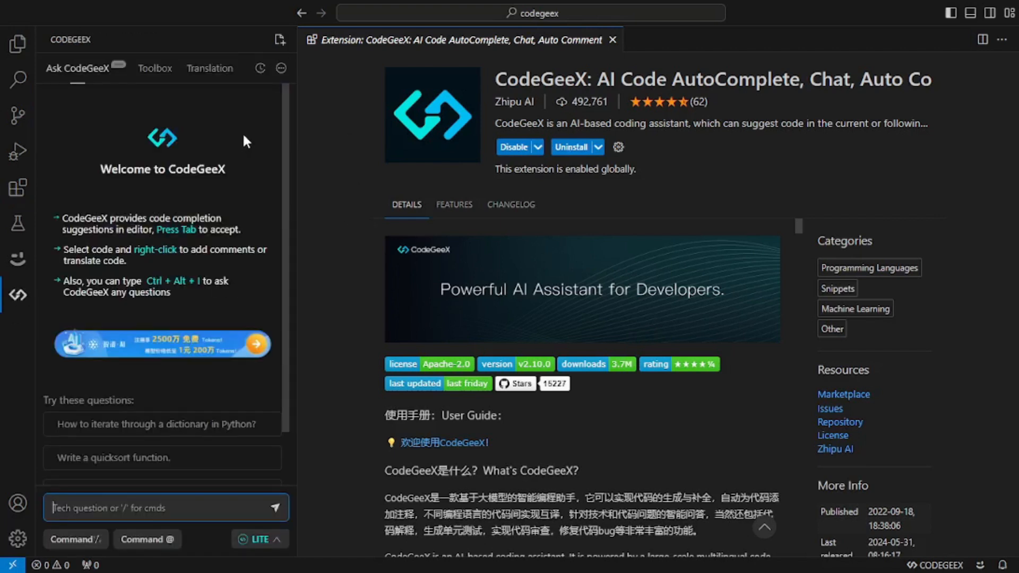
click(281, 68)
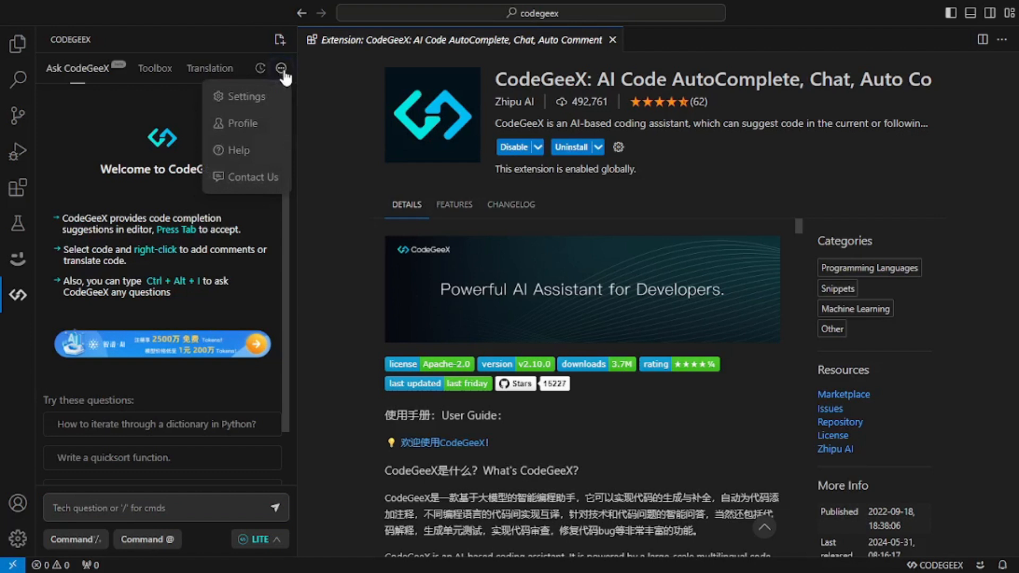
mouse_move(263, 102)
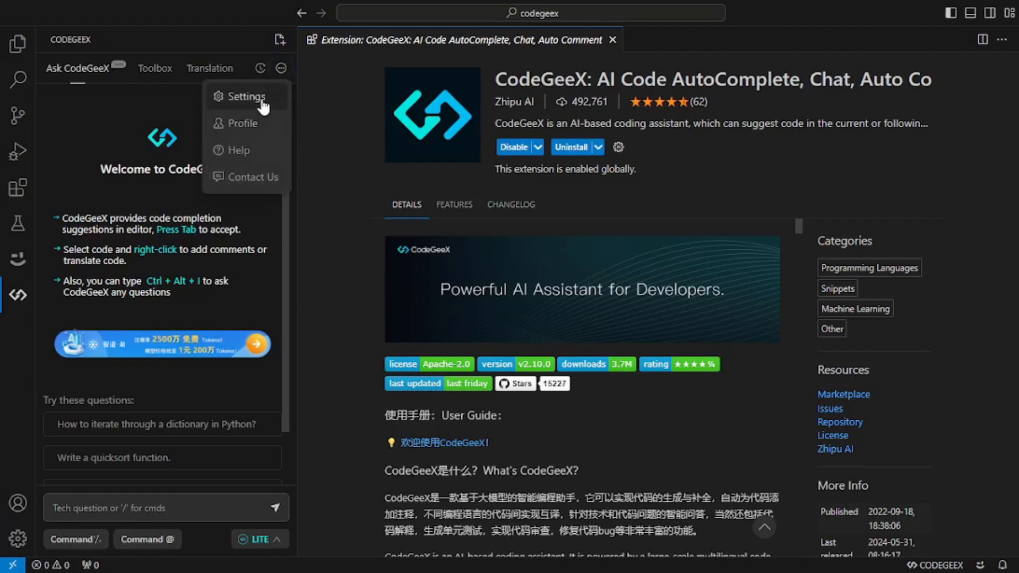
click(246, 97)
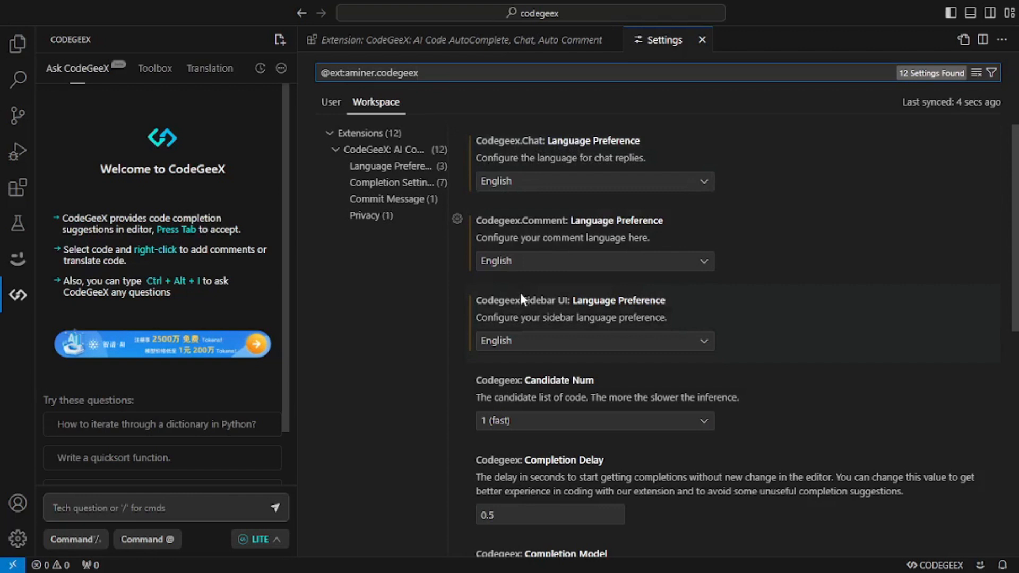
click(595, 180)
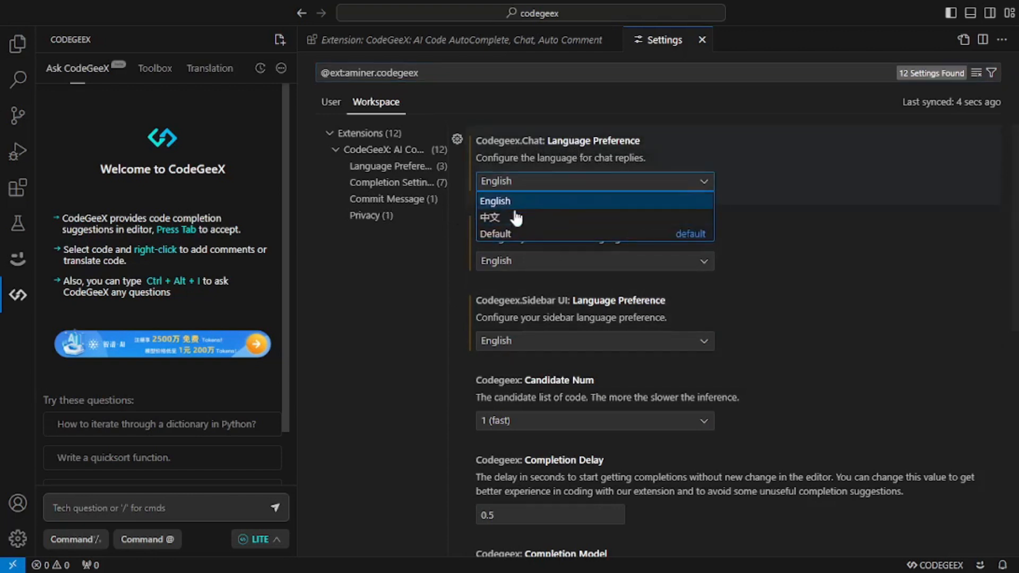
click(494, 200)
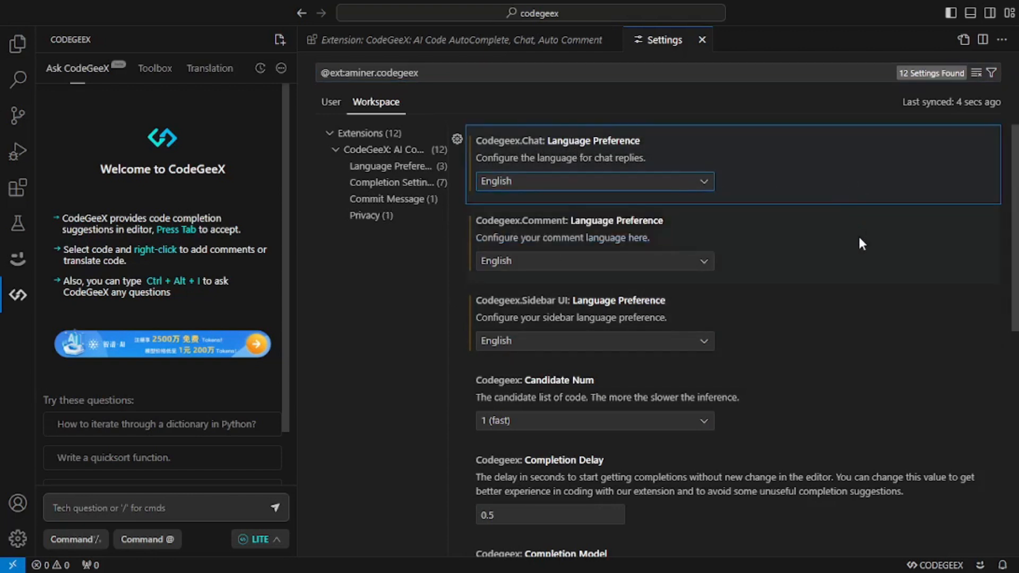
mouse_move(397, 306)
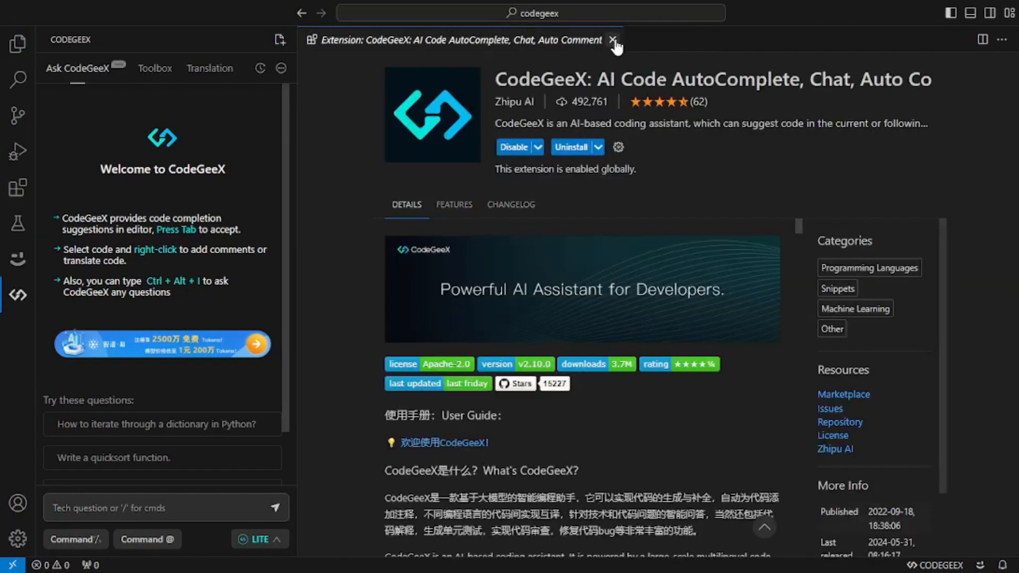
Step: Close the Extension: CodeGeeX details page, leaving the chat beside an empty editor
click(609, 40)
text(/)
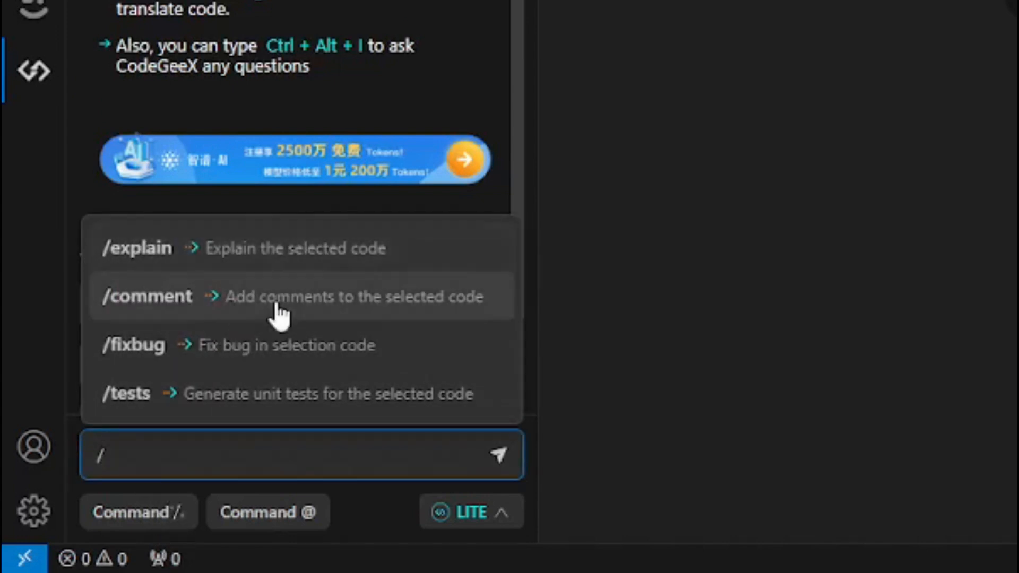
mouse_move(301, 368)
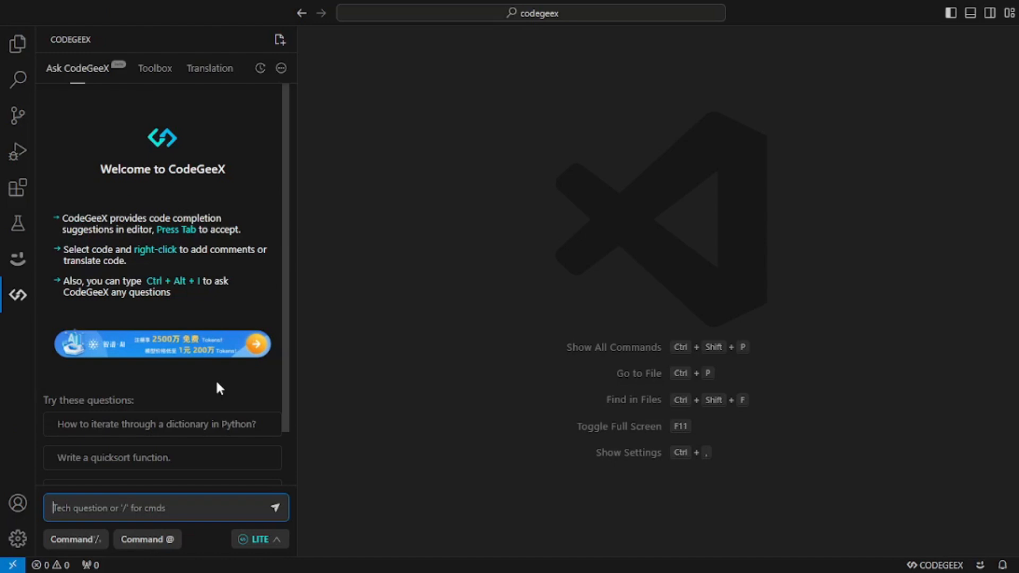
Step: Browse the Toolbox and Translation tabs, keep C++ as translation target, and return to Ask CodeGeeX
click(155, 68)
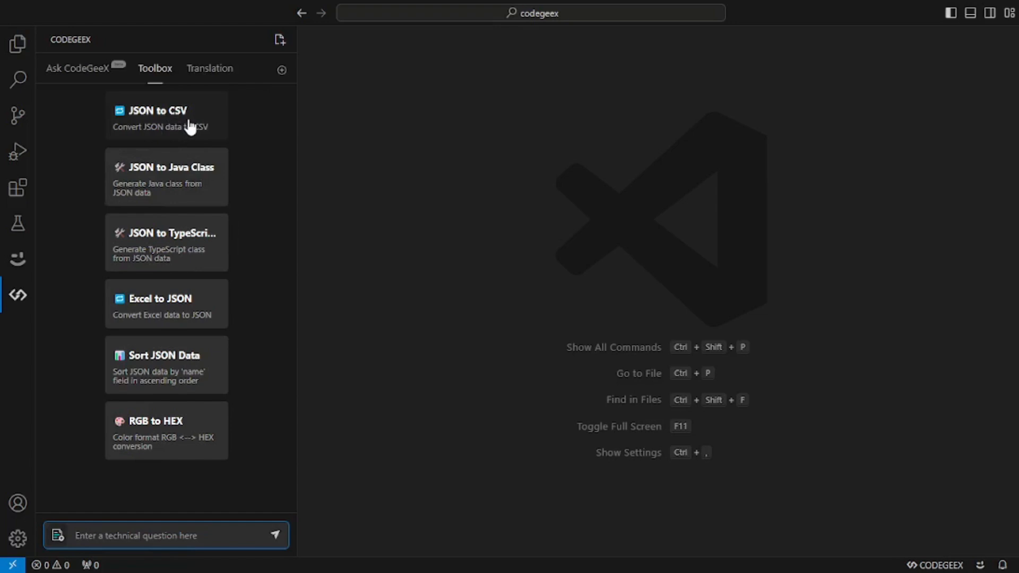
mouse_move(169, 188)
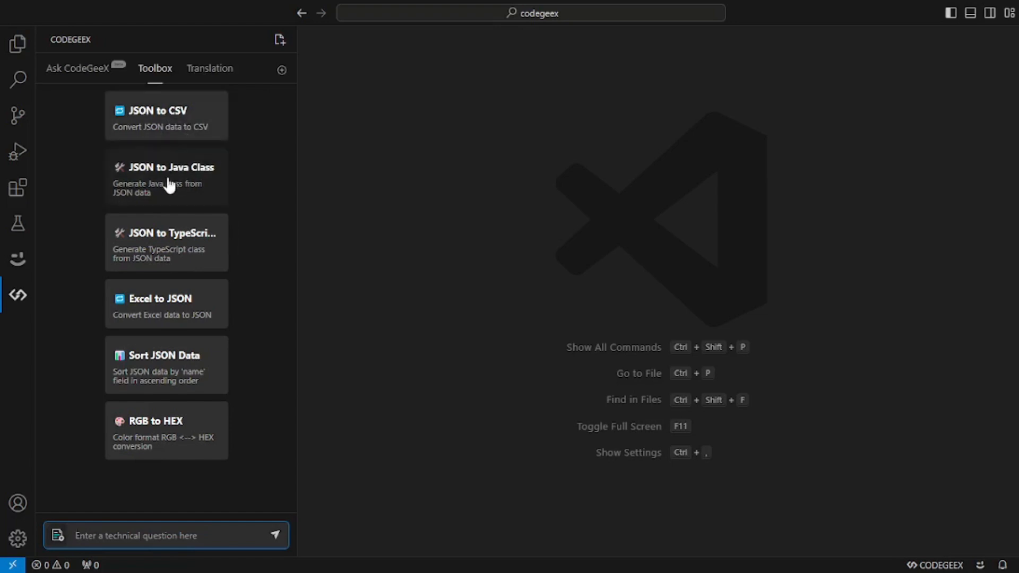
mouse_move(183, 344)
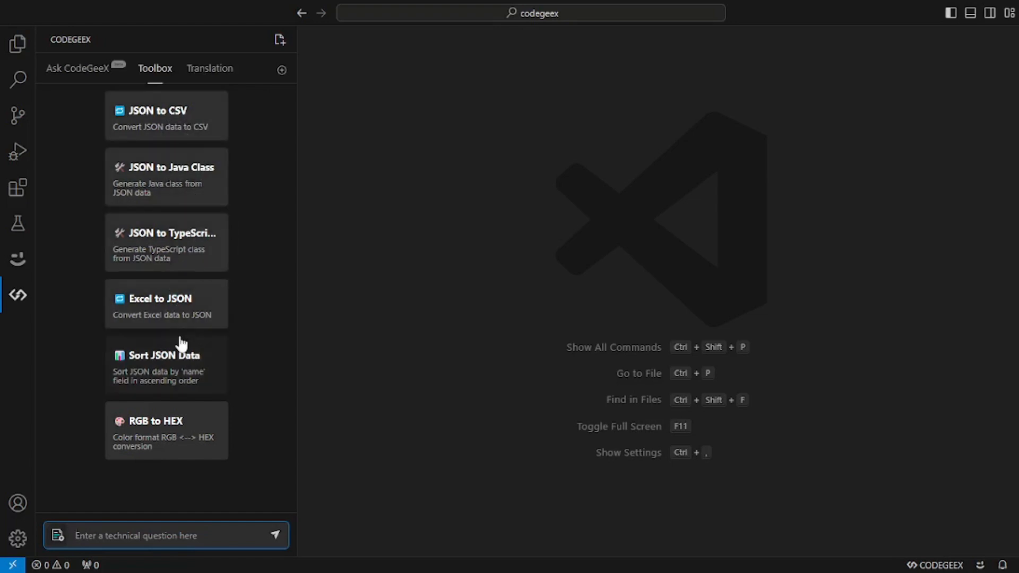
scroll(down, 3)
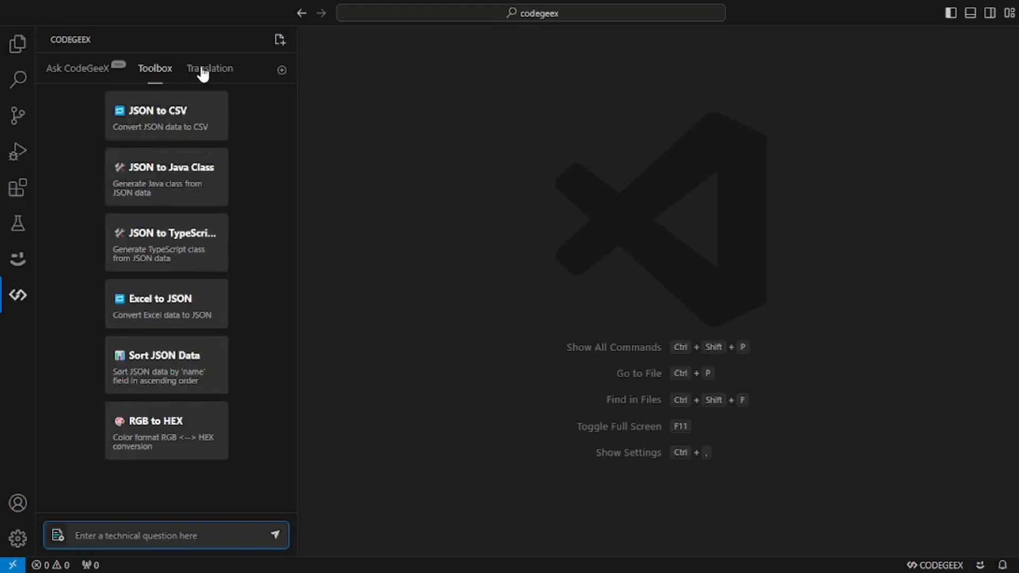
click(210, 68)
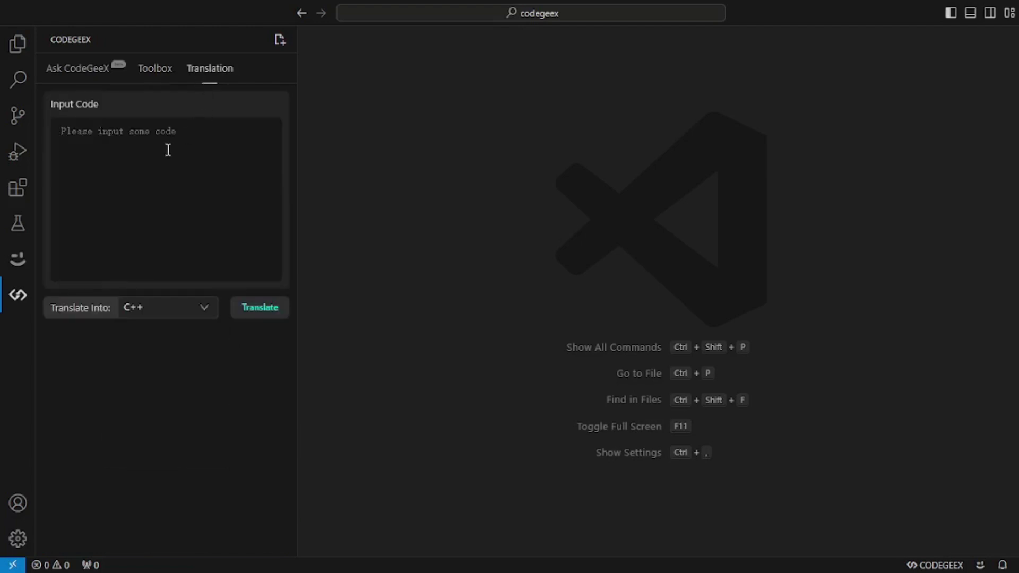
click(166, 307)
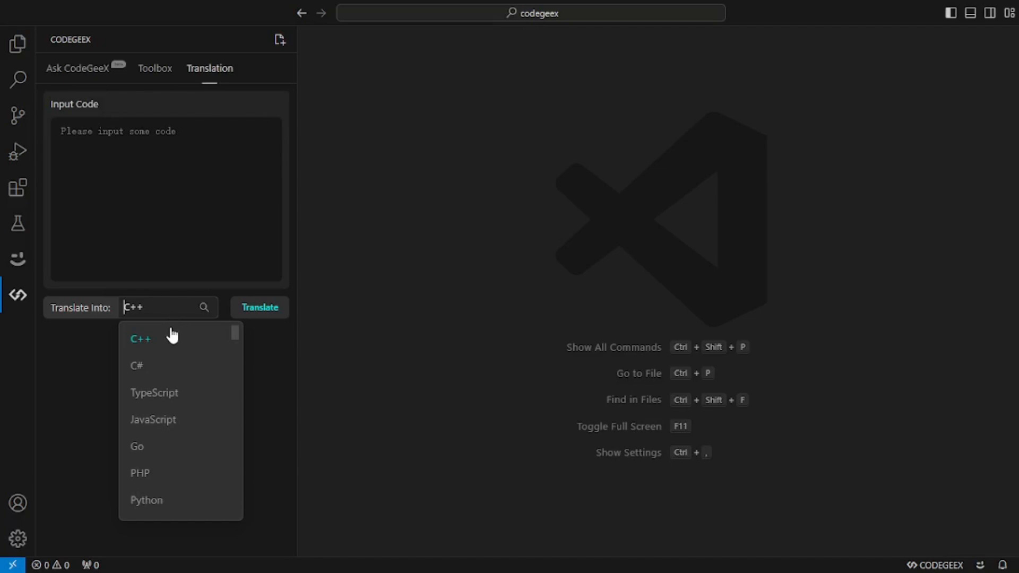
mouse_move(170, 337)
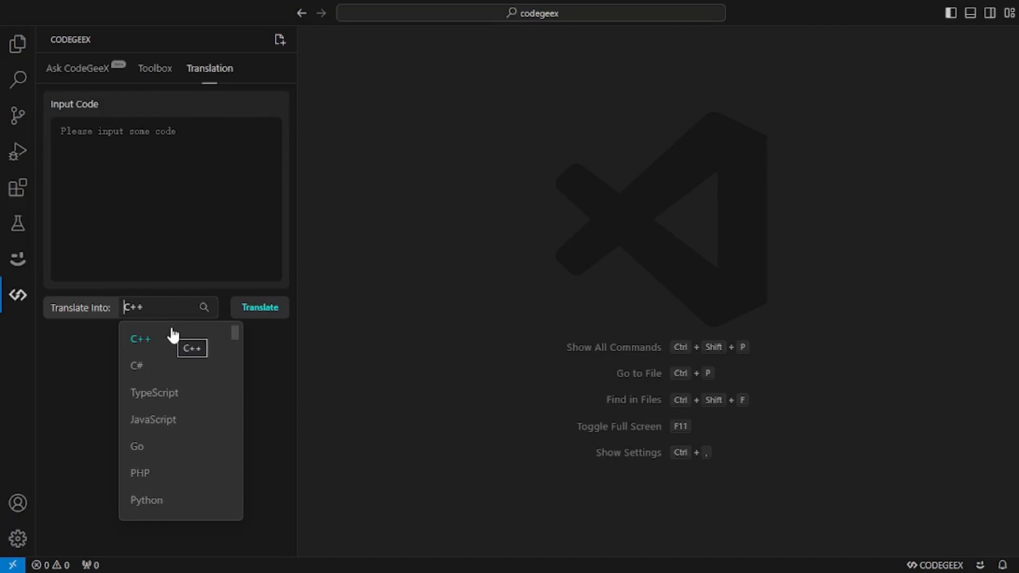
click(141, 340)
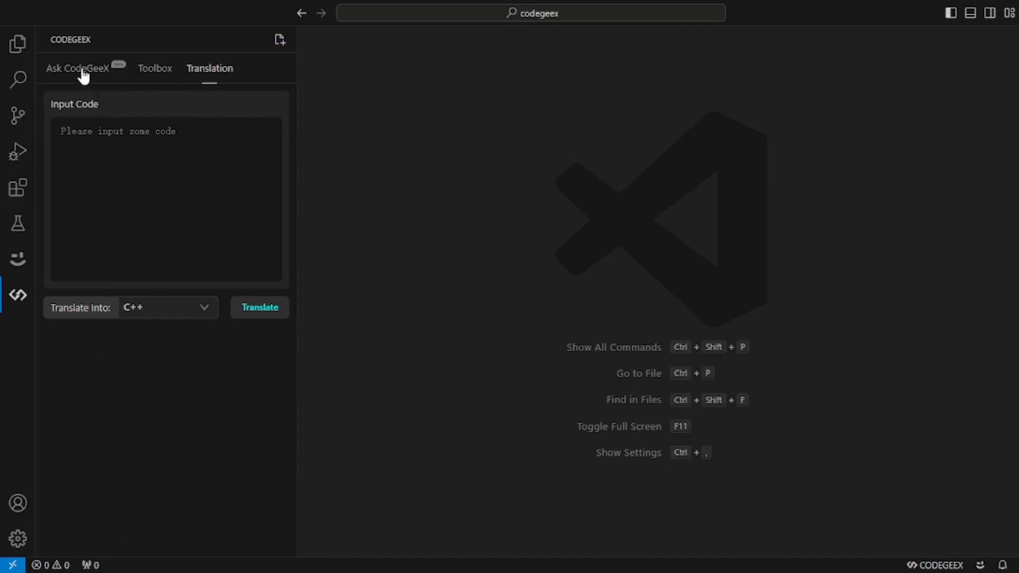
click(78, 68)
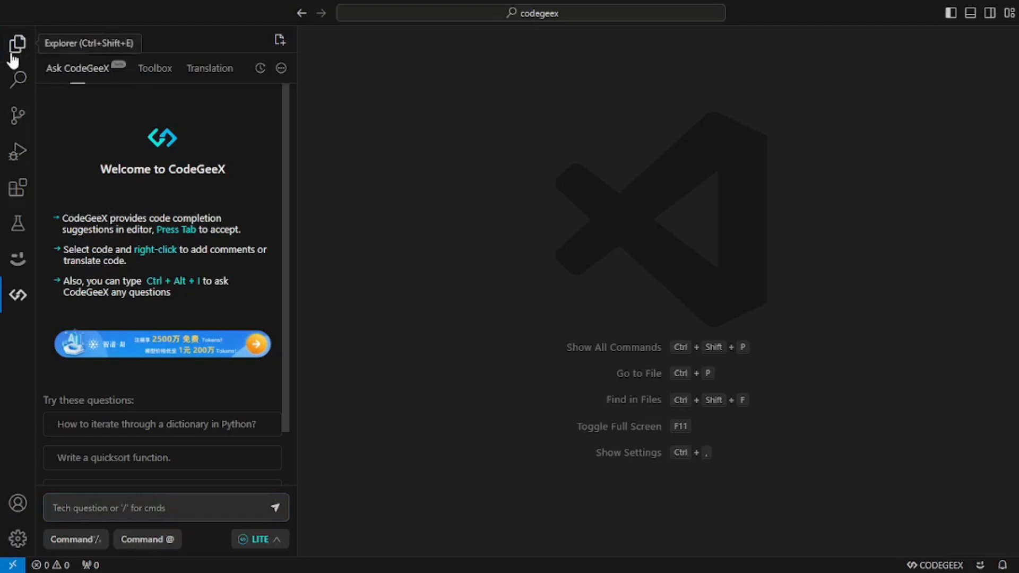
Step: Open test.py and ask CodeGeeX inline for a 'bubble sort algorithm' in Python
click(18, 40)
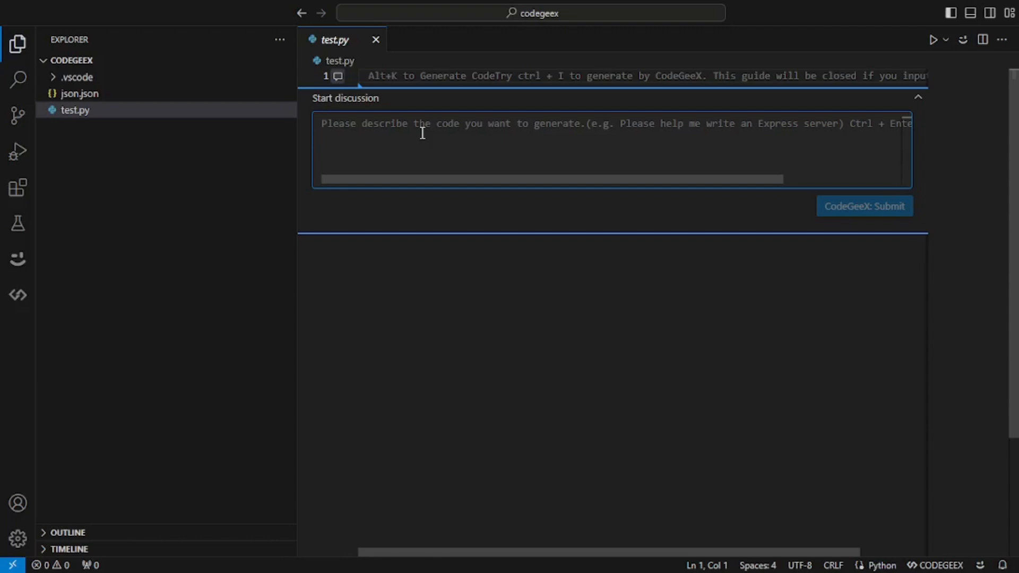
text(bubble sort alg)
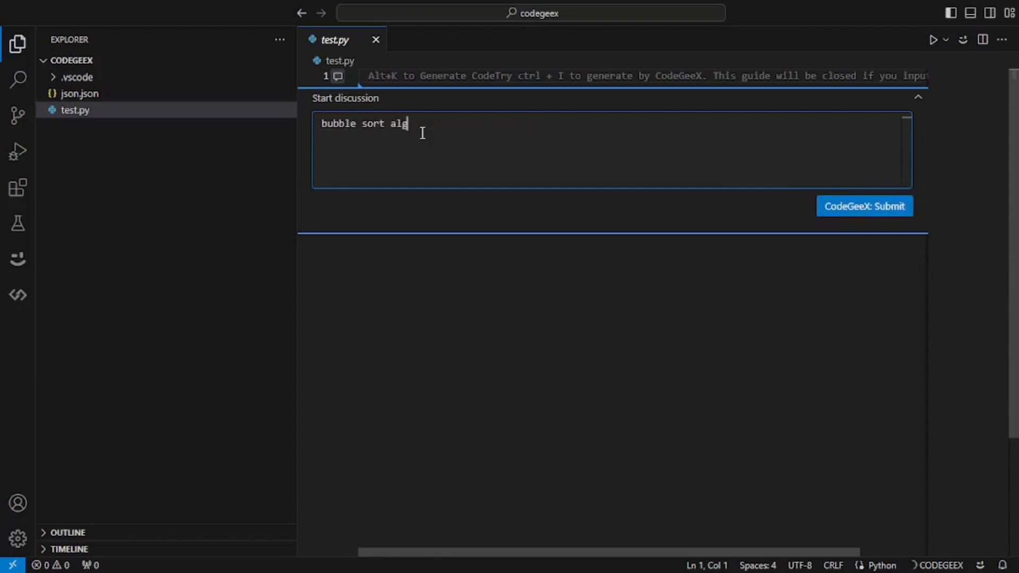
text(orithm)
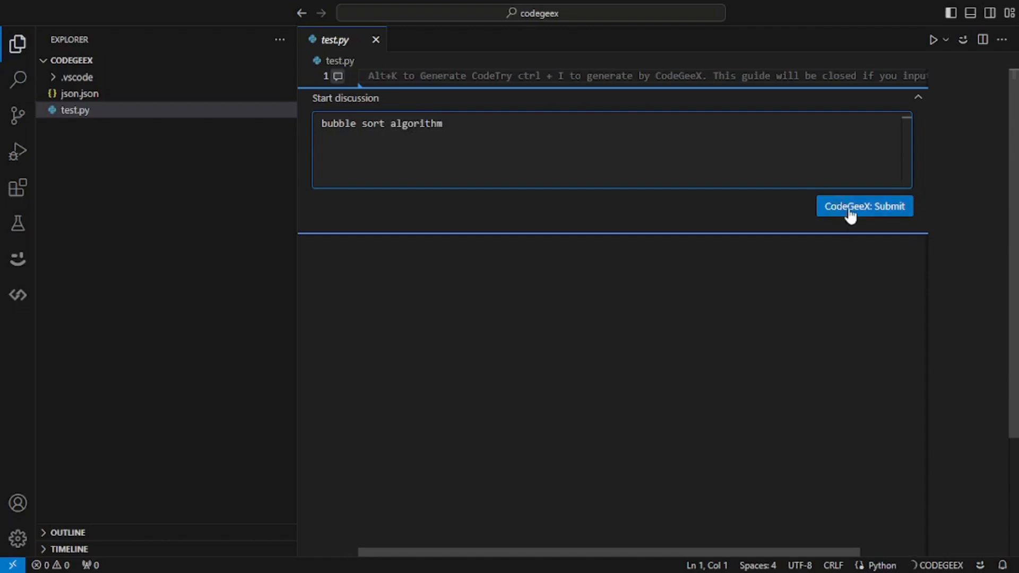
click(864, 206)
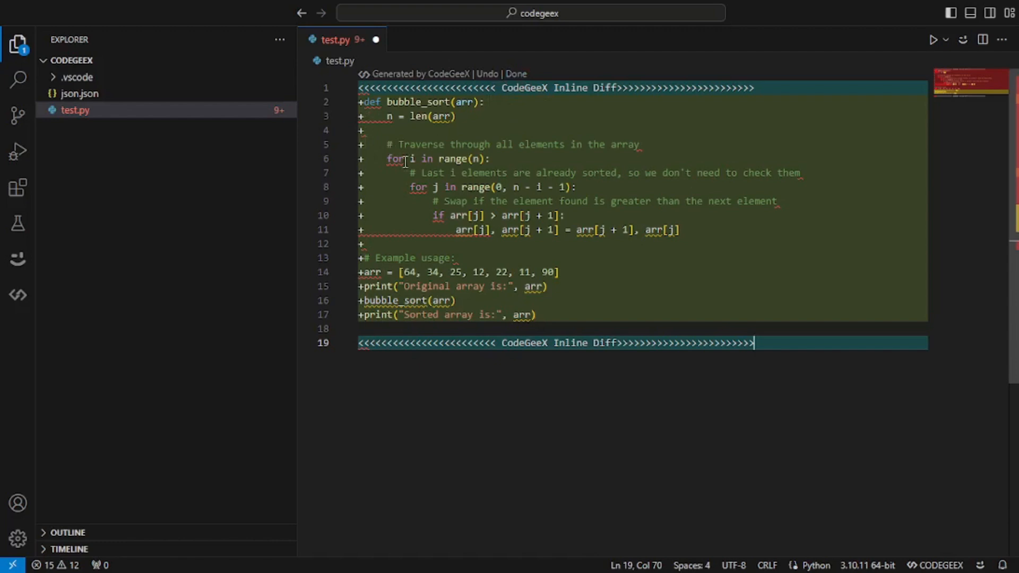
Step: Accept the generated bubble sort code into test.py via Done on the Inline Diff bar
click(517, 75)
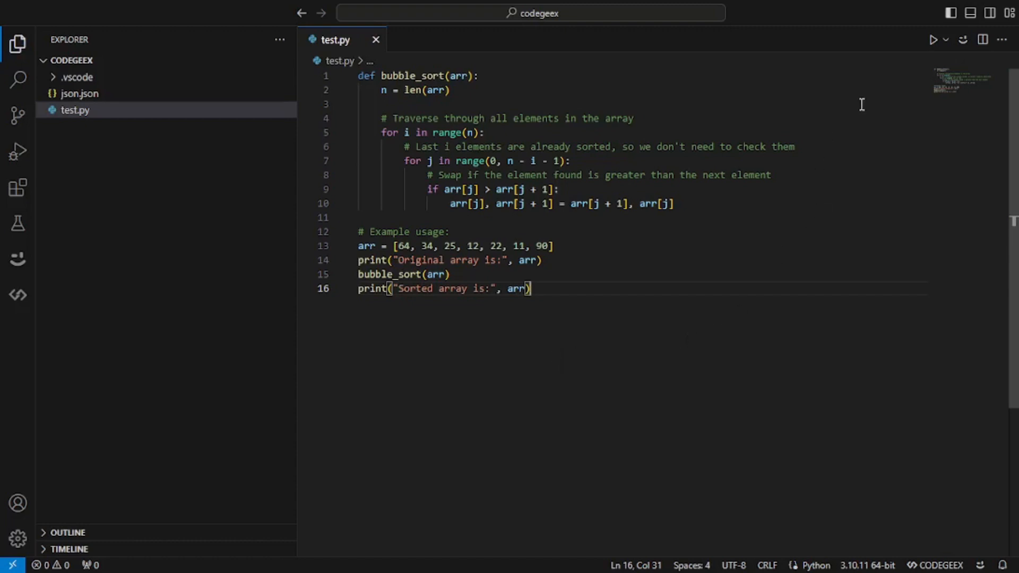
click(934, 38)
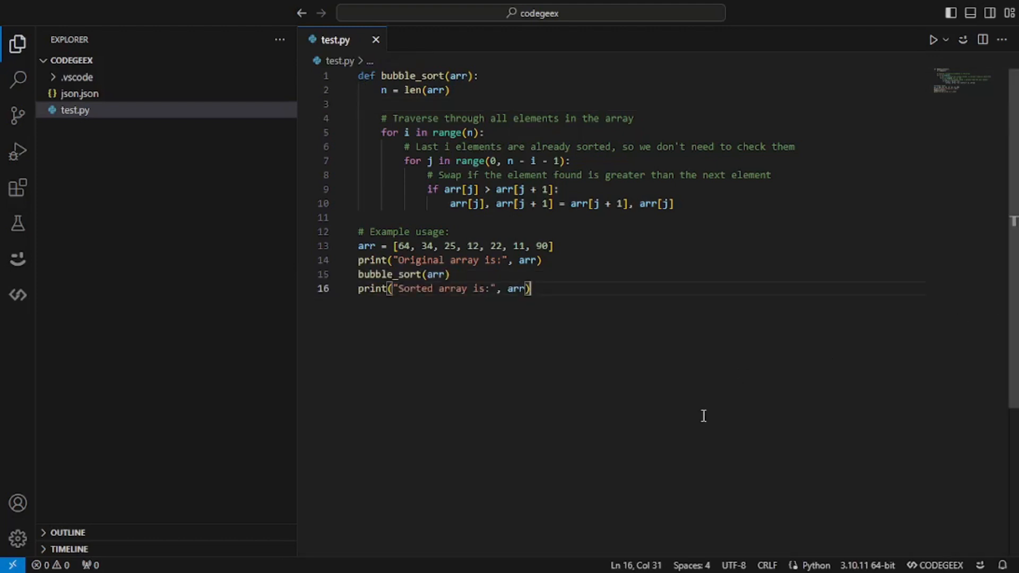
Step: Select the whole bubble sort program and run /explain to read its line-by-line explanation
click(17, 295)
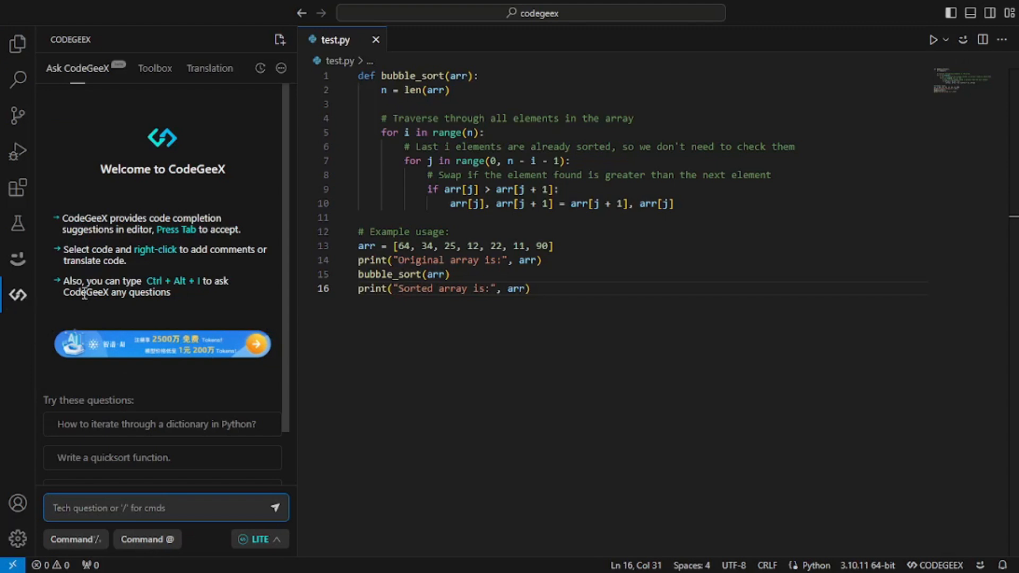
drag(410, 146, 530, 288)
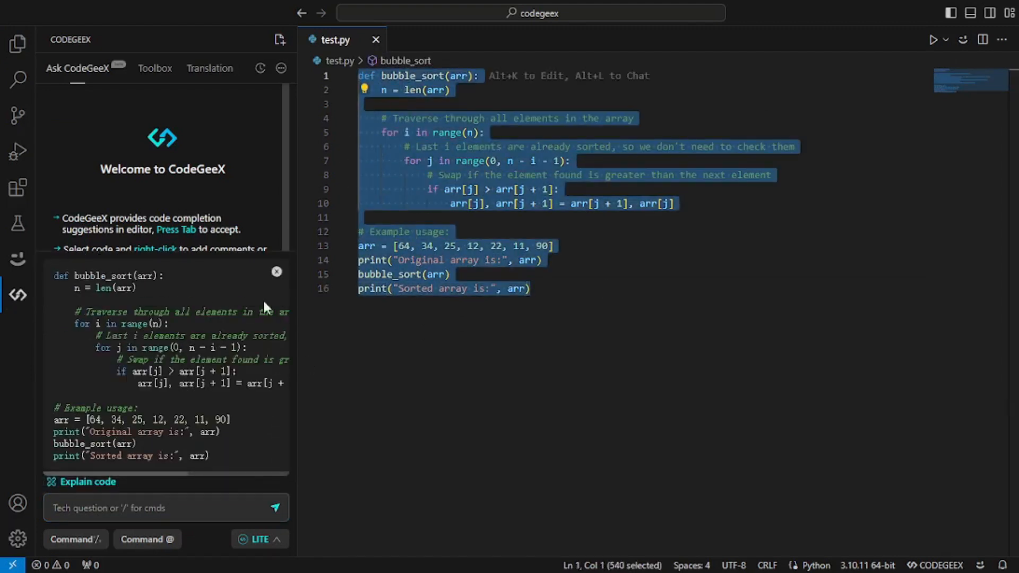
mouse_move(172, 384)
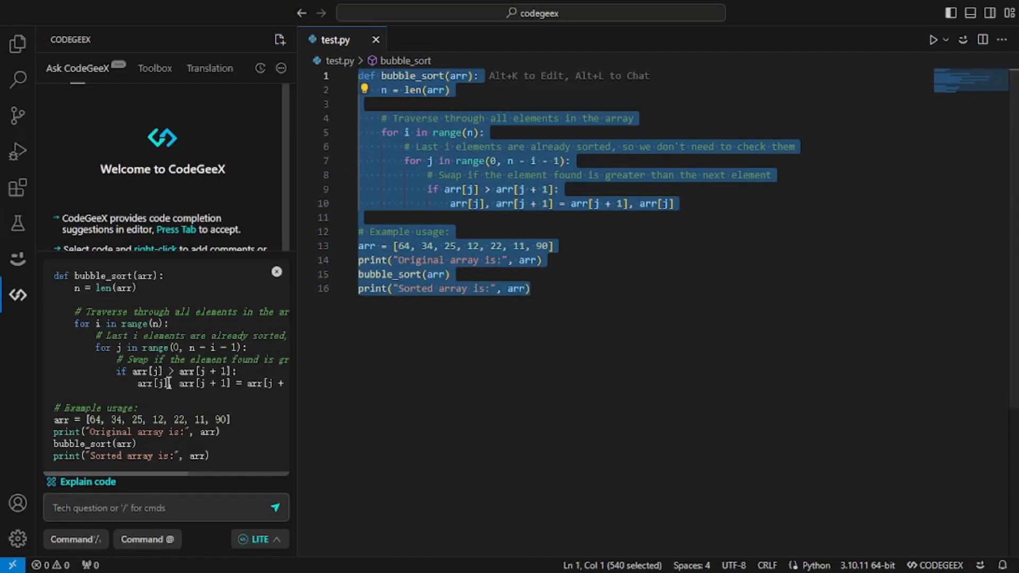
mouse_move(81, 495)
text(/)
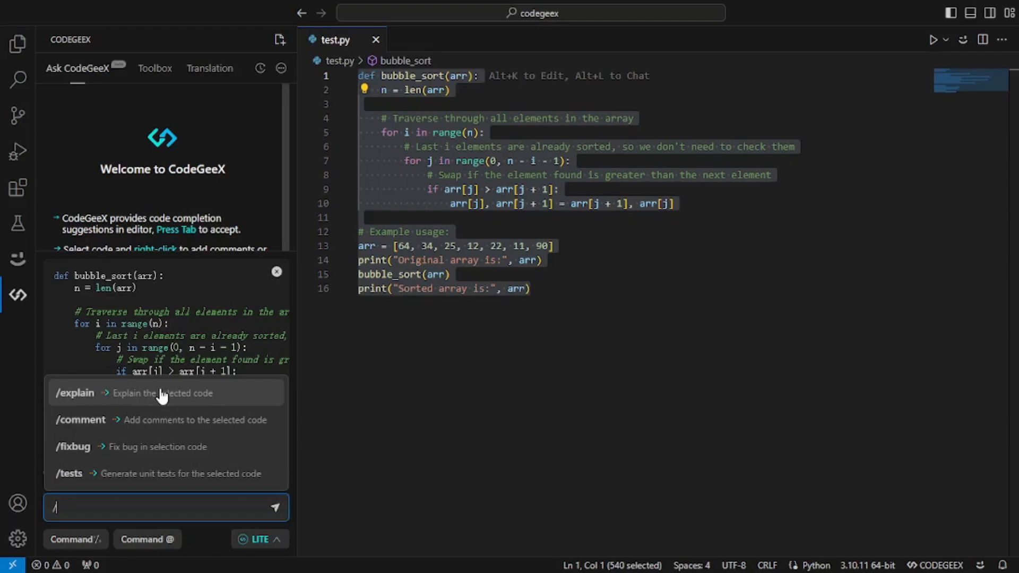
click(74, 393)
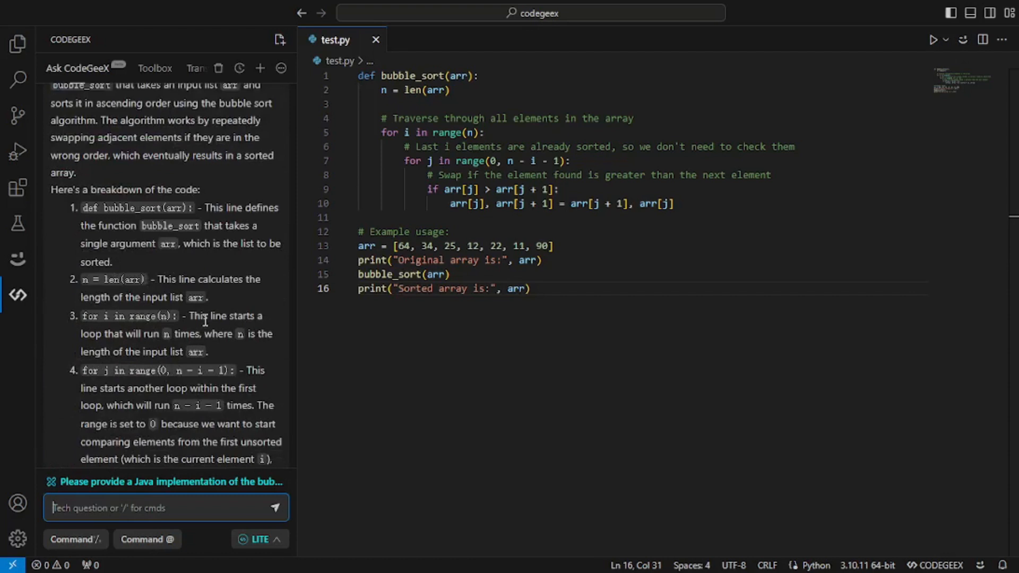
scroll(down, 3)
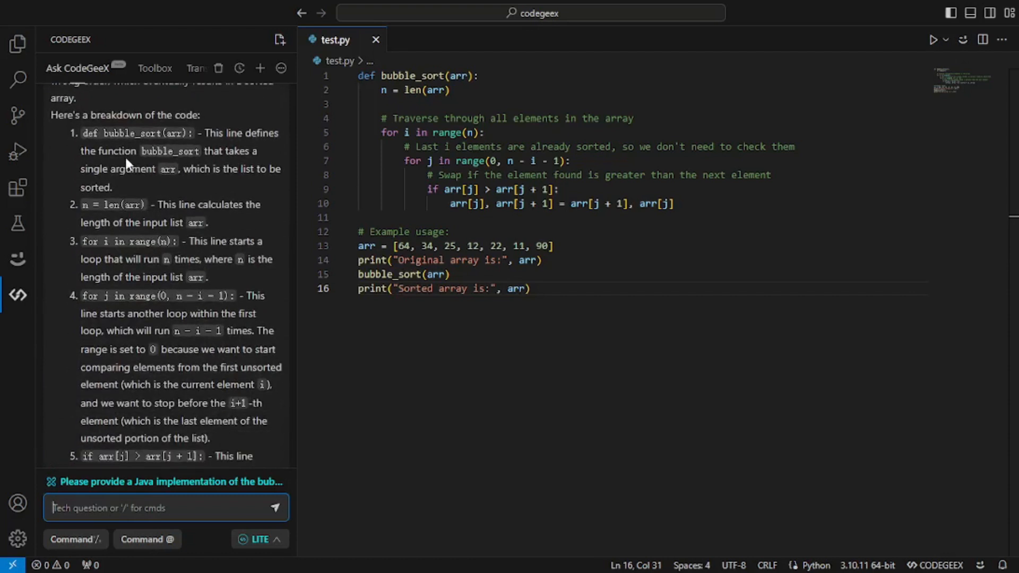
scroll(down, 3)
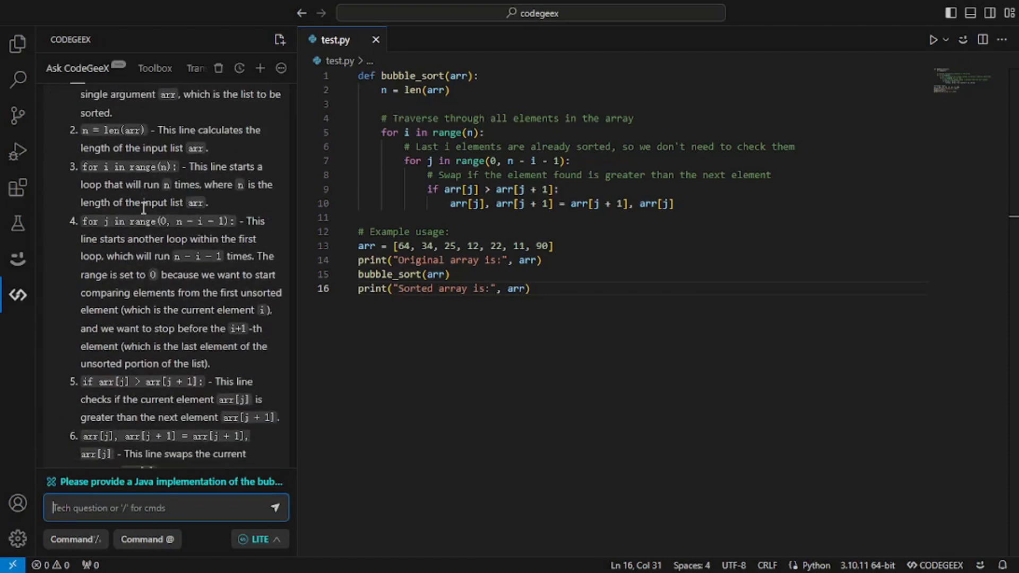
scroll(down, 3)
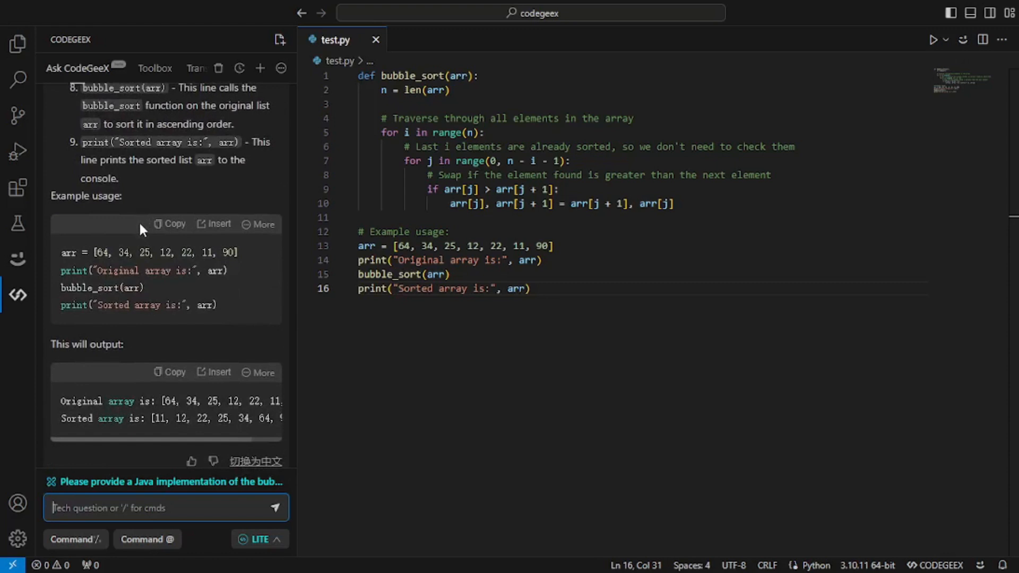
Step: Select the example usage lines and start a slash command on them in CodeGeeX chat
drag(448, 245, 529, 289)
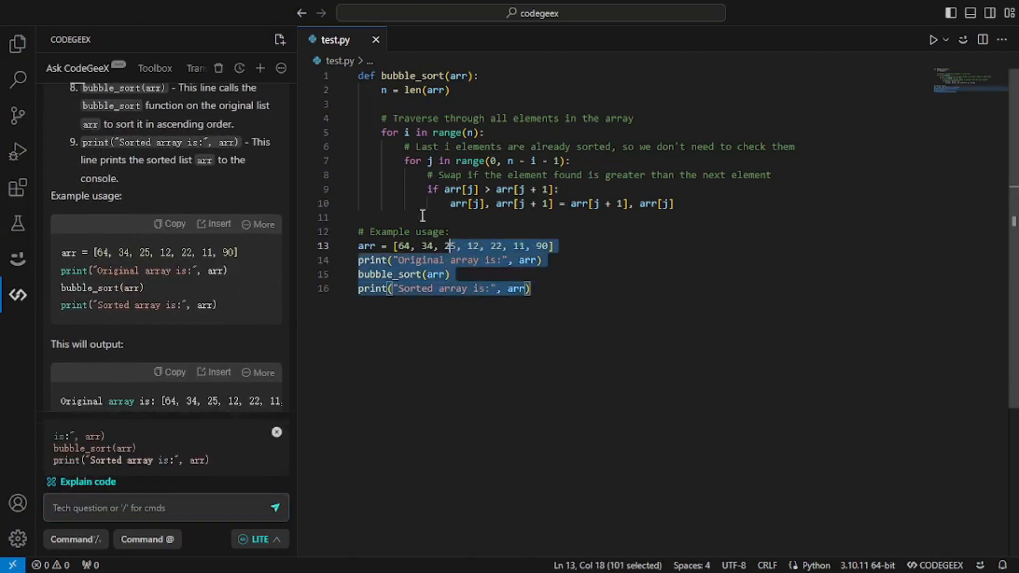
text(/)
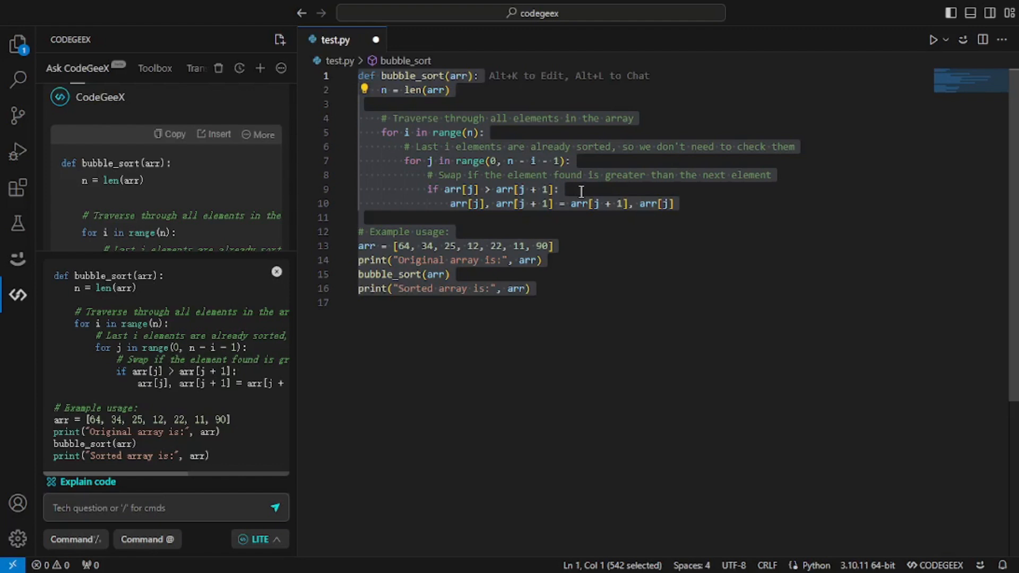
mouse_move(588, 203)
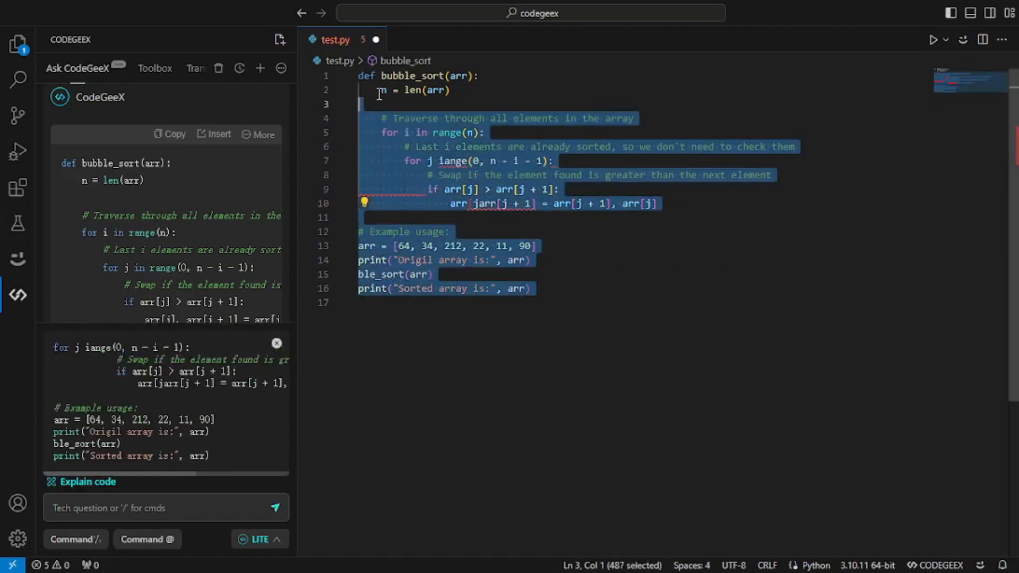
Step: Start the /fixbug slash command on the deliberately broken bubble sort code
text(/)
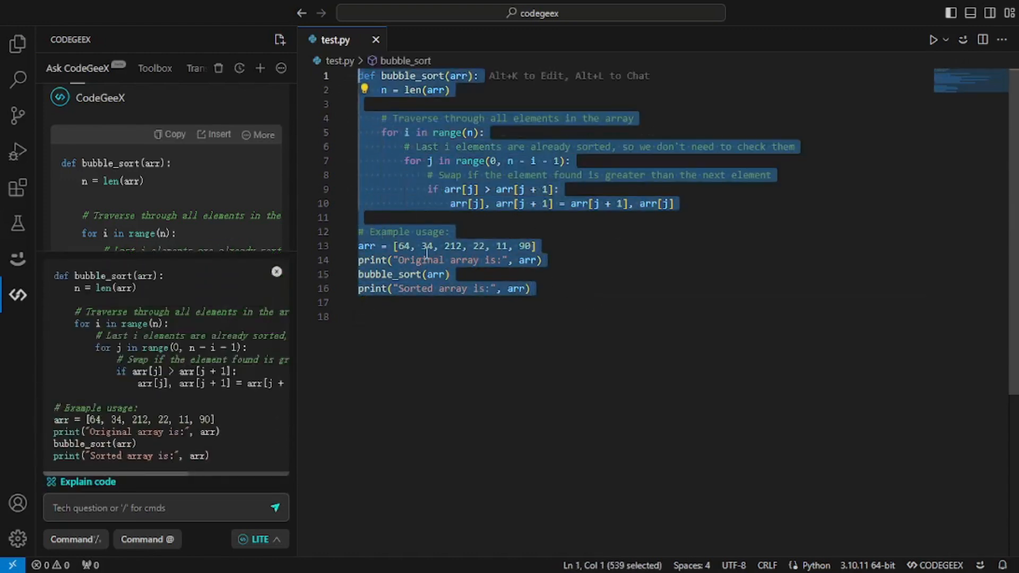
text(/)
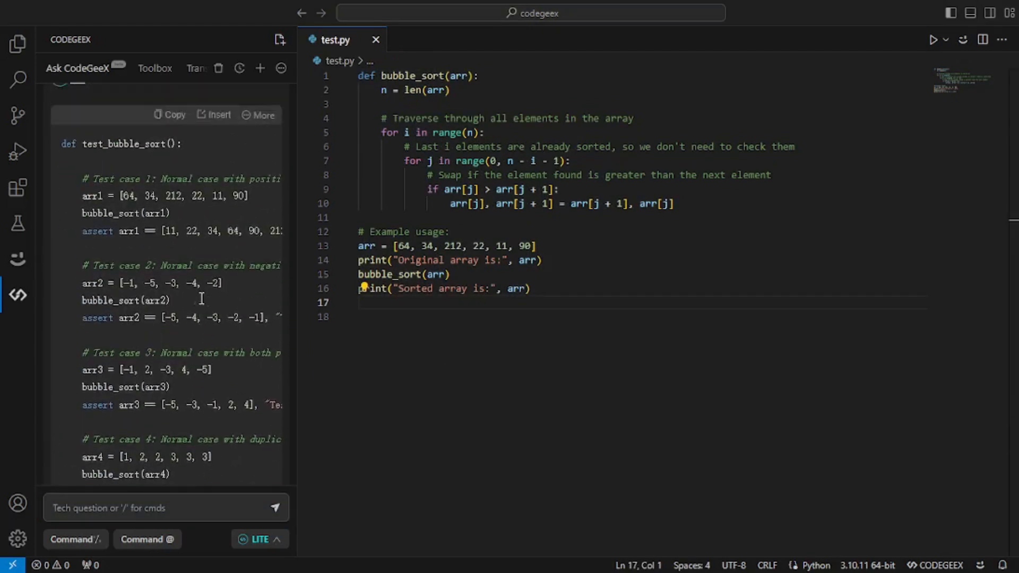
scroll(down, 3)
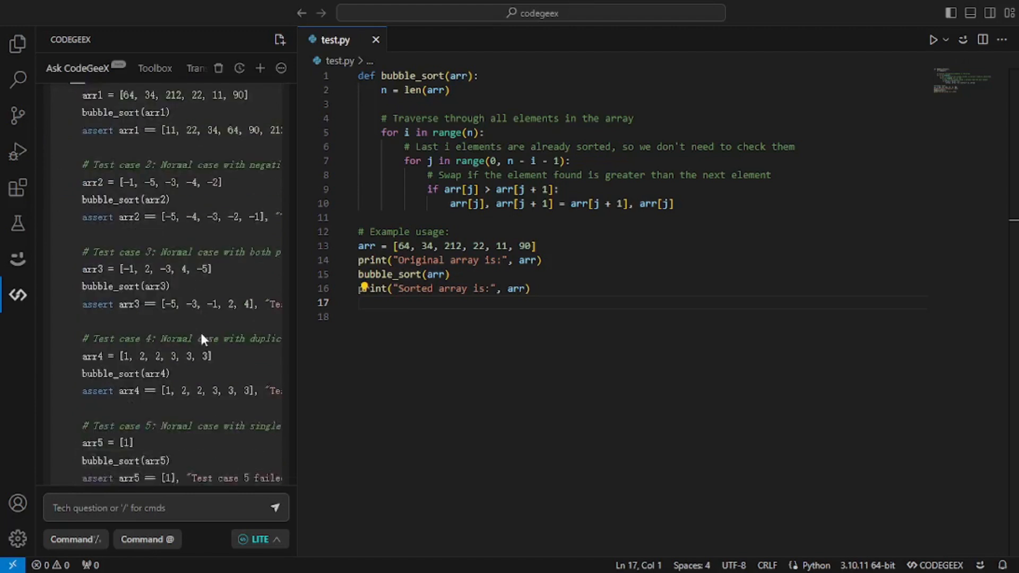
scroll(down, 3)
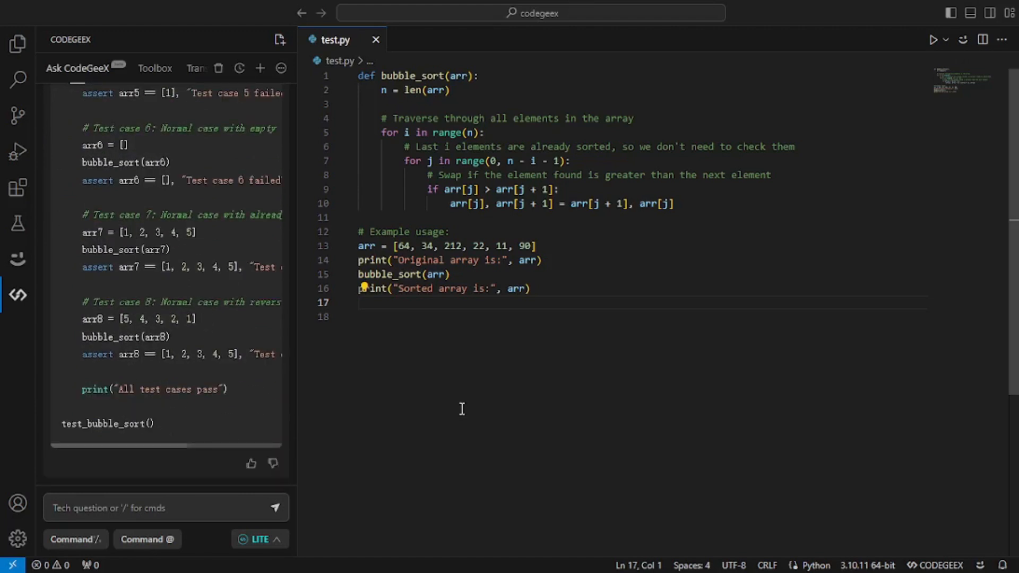
mouse_move(456, 369)
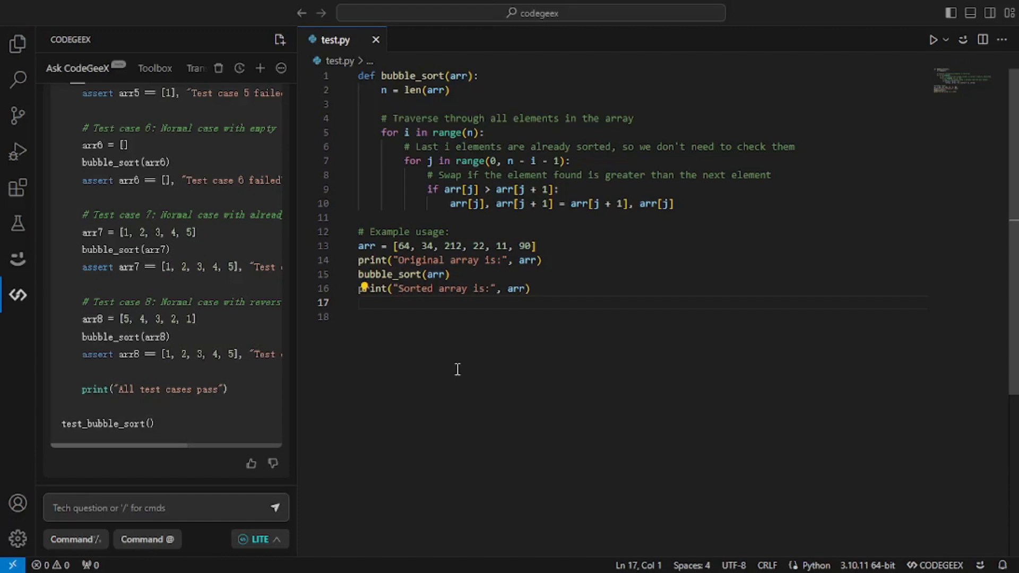
mouse_move(154, 77)
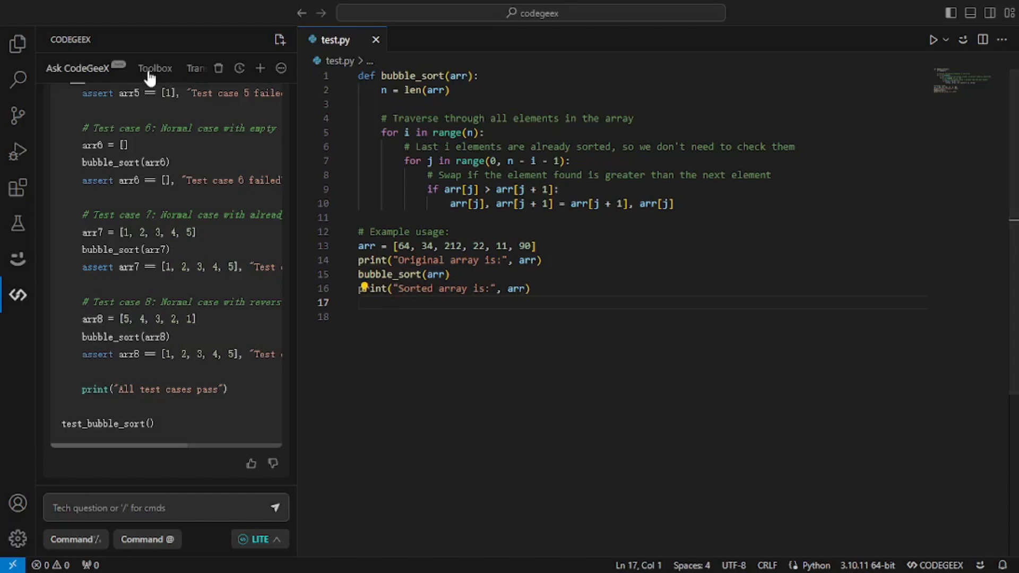
Step: Convert json.json to CSV using the Toolbox's JSON to CSV tool and review the result
click(155, 68)
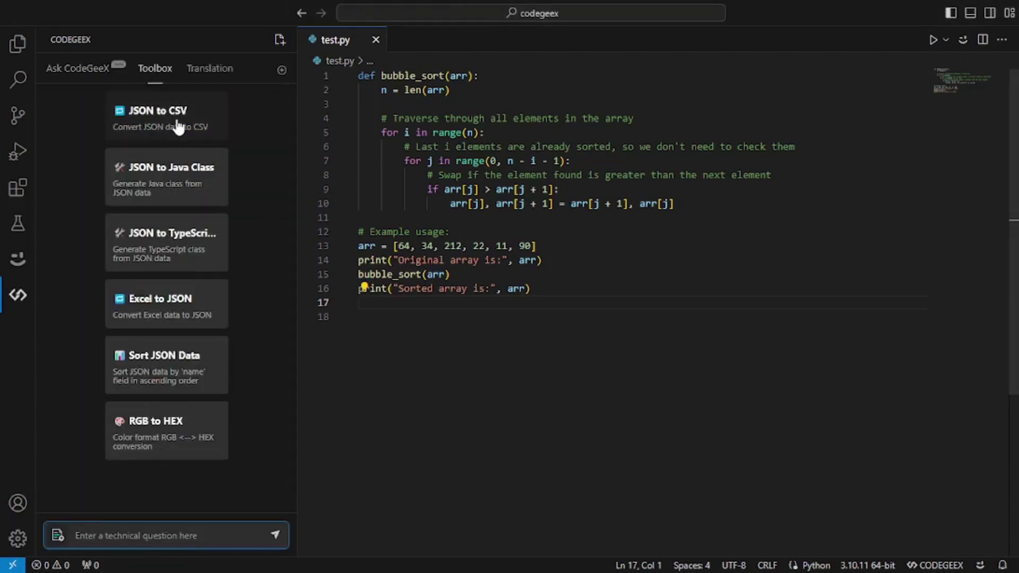
click(165, 115)
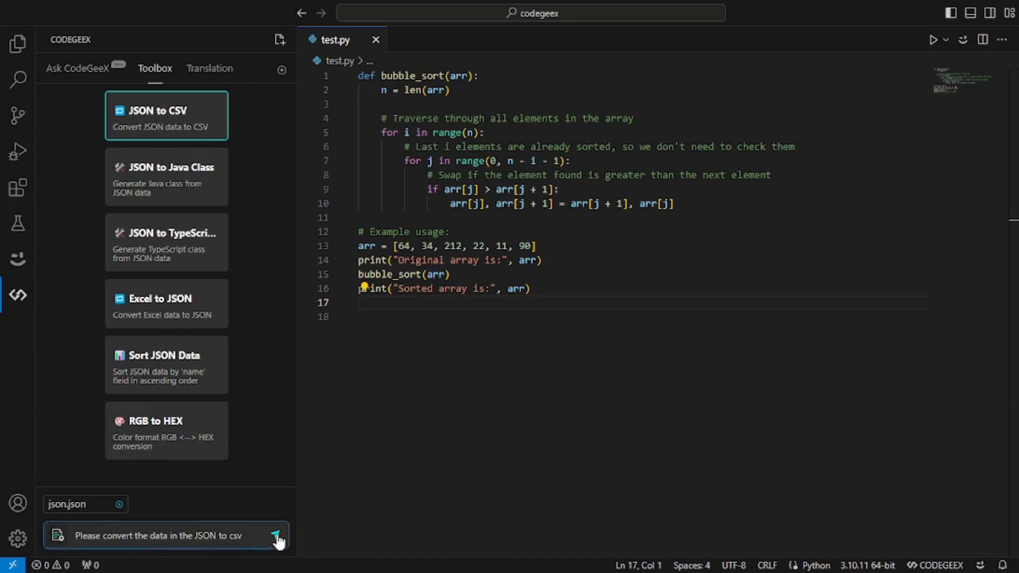
click(275, 535)
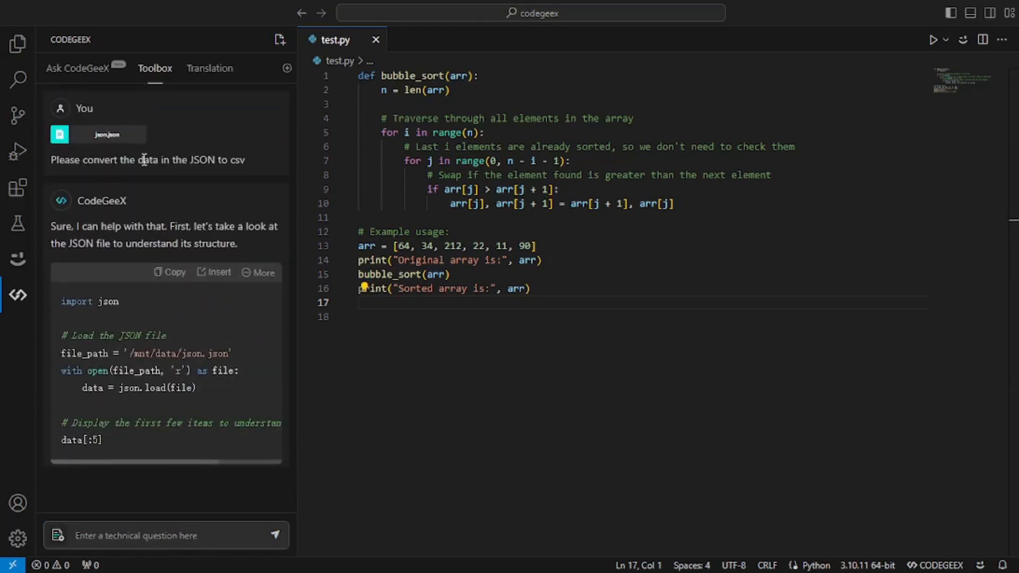
scroll(down, 3)
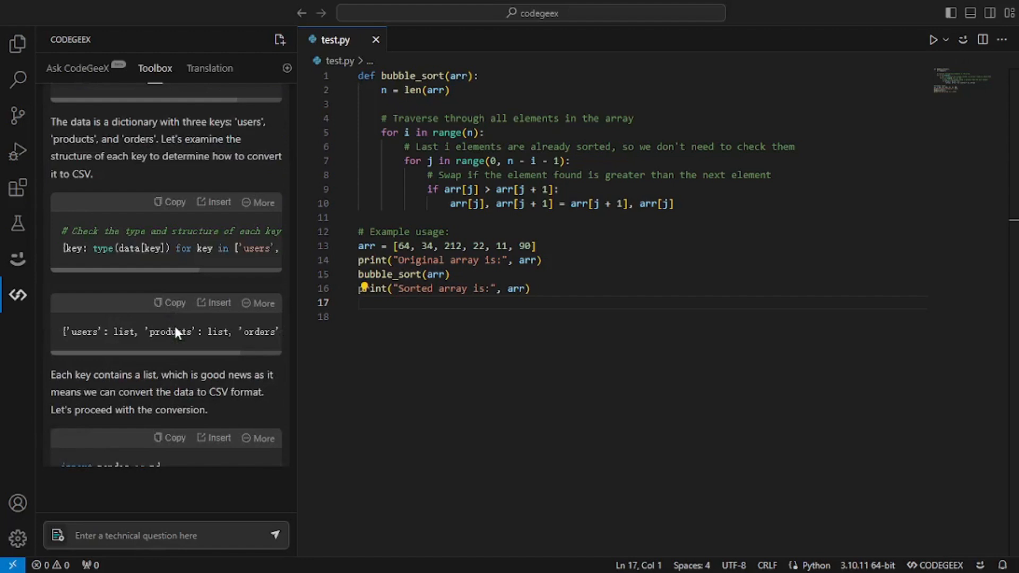
scroll(down, 3)
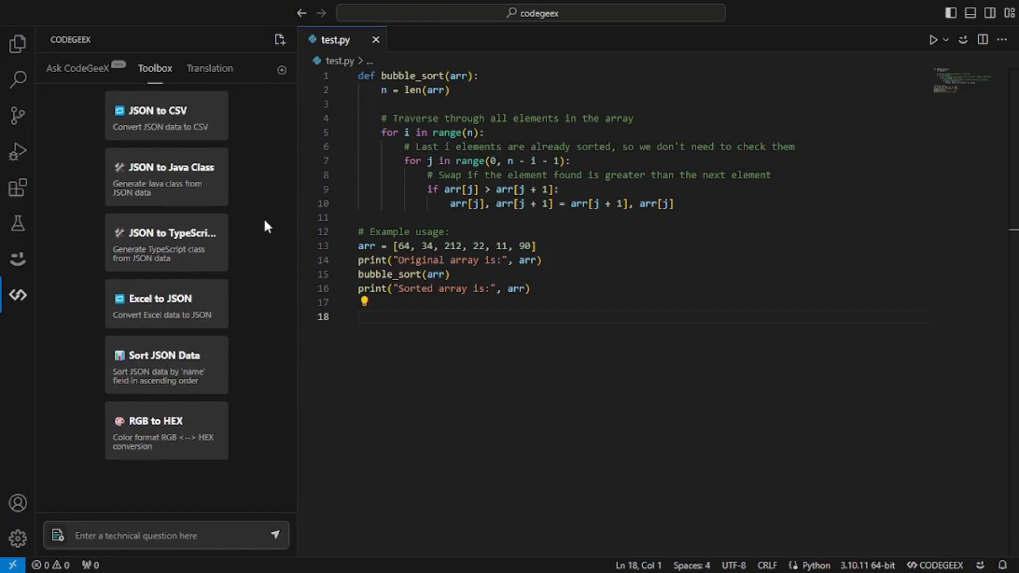
Step: Translate the selected bubble sort code into JavaScript and insert the resulting bubbleSort function
click(210, 68)
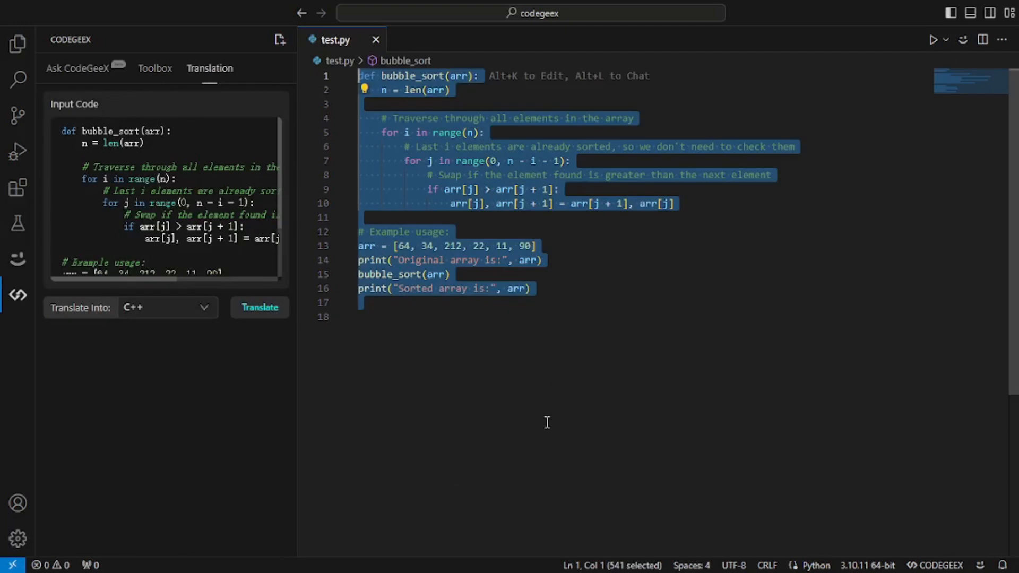
mouse_move(196, 325)
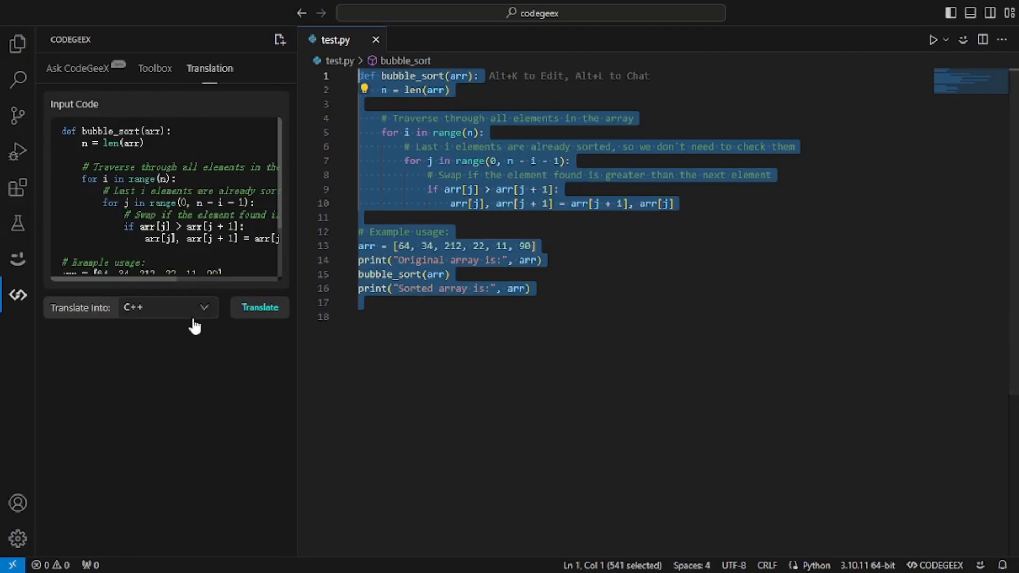
mouse_move(206, 308)
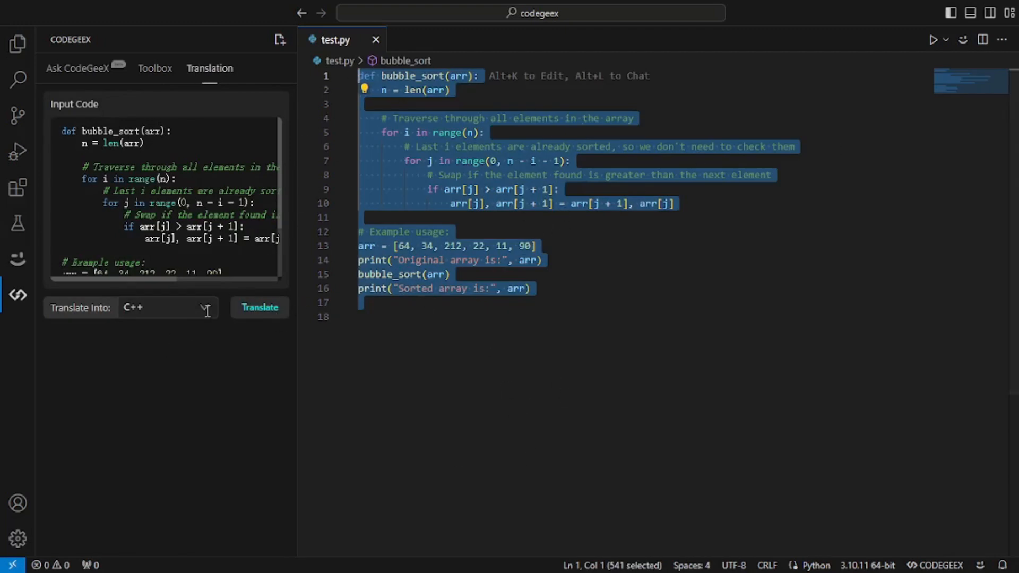
click(168, 308)
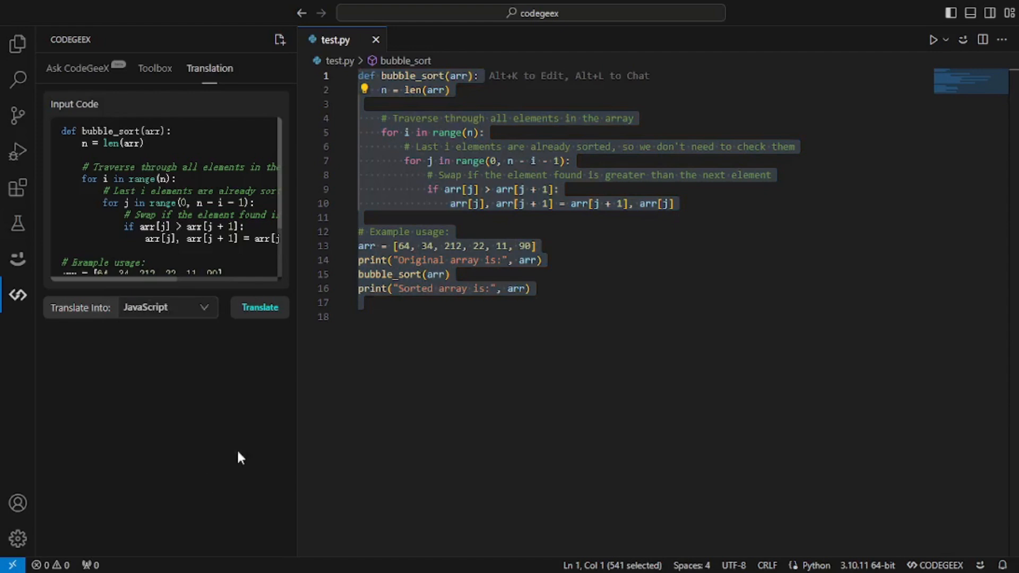
mouse_move(259, 308)
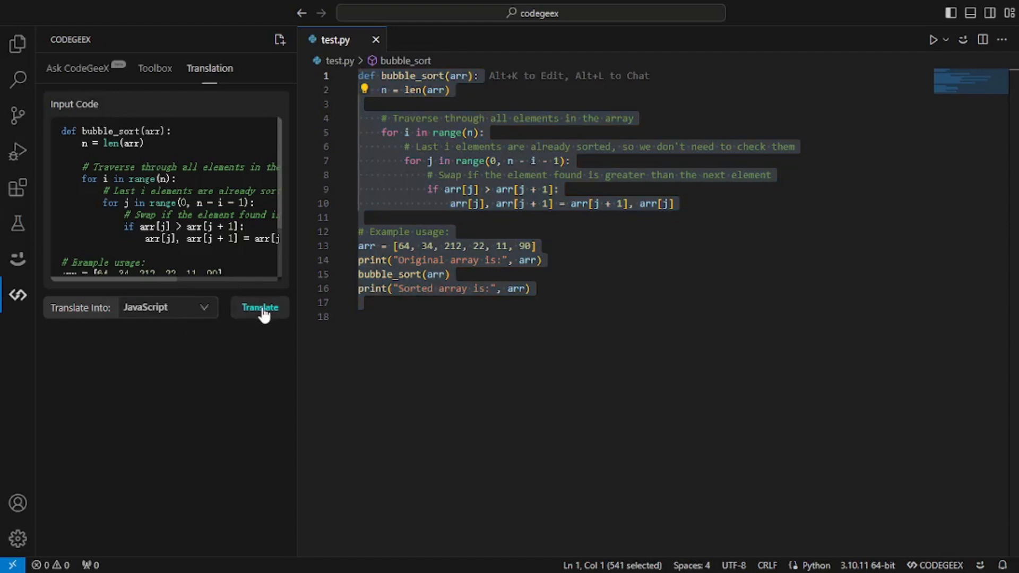
click(259, 308)
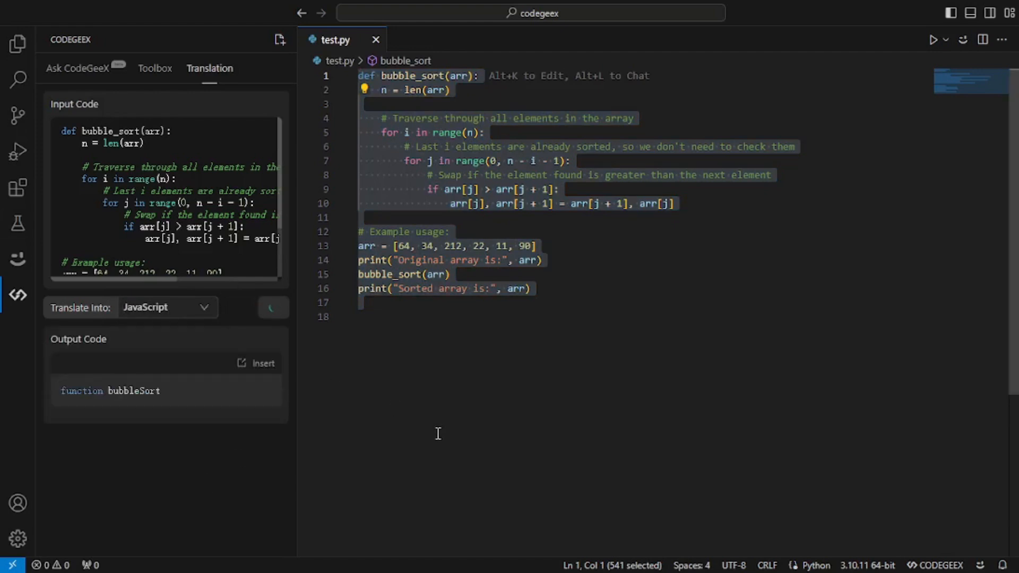
click(273, 308)
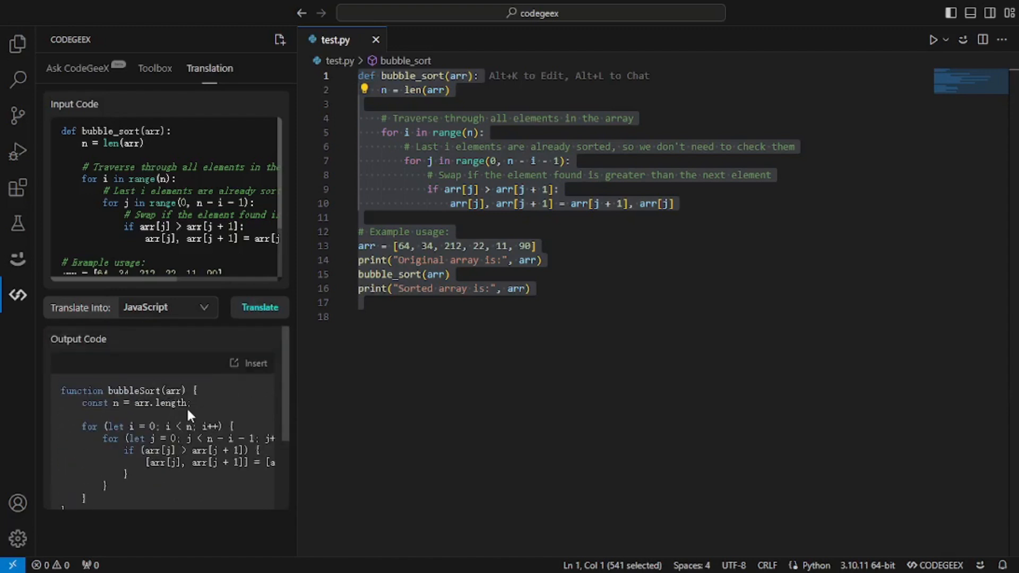
mouse_move(251, 377)
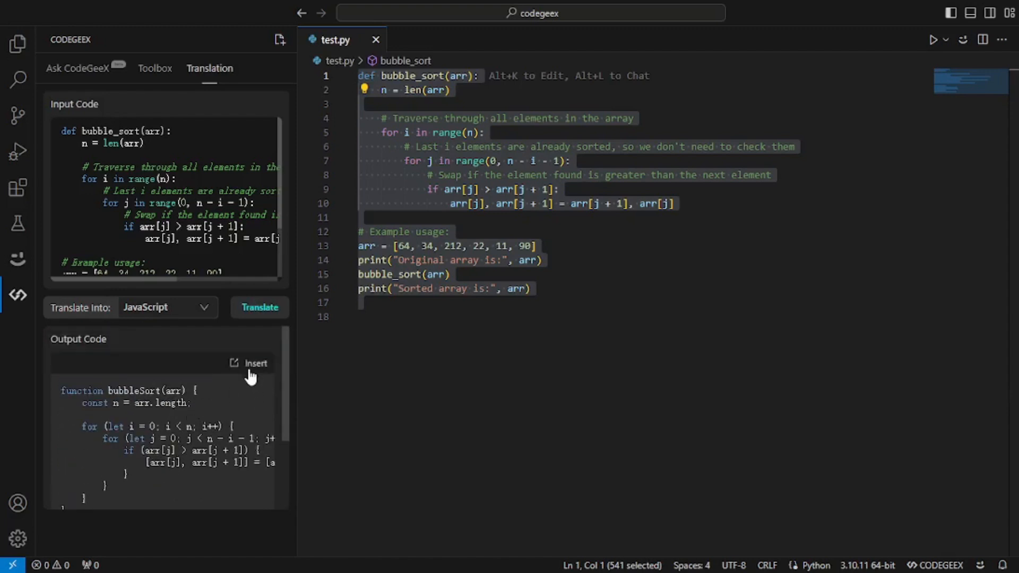
click(255, 363)
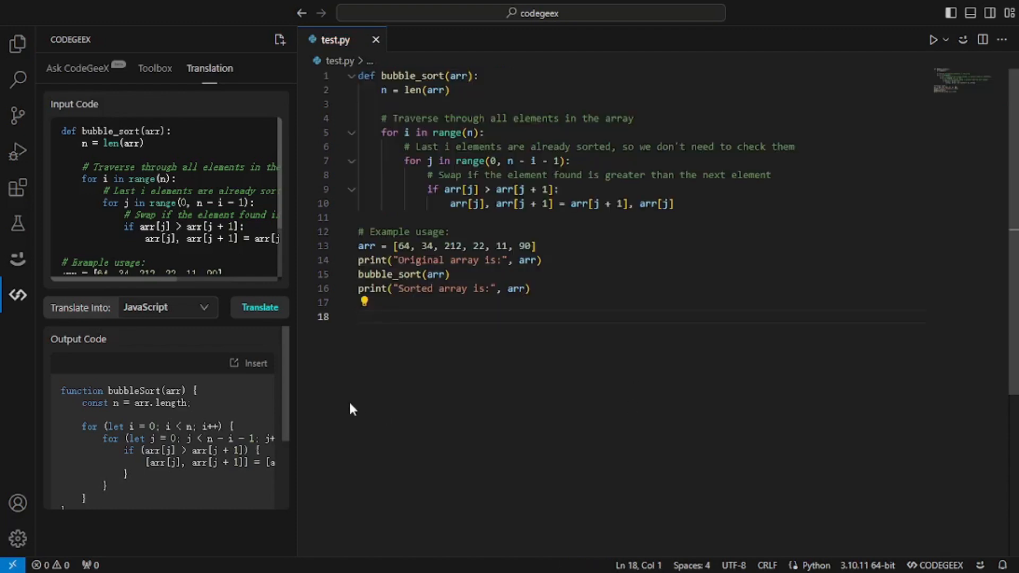
Step: Retranslate the bubble sort code into C++ and return to the CodeGeeX chat
click(168, 308)
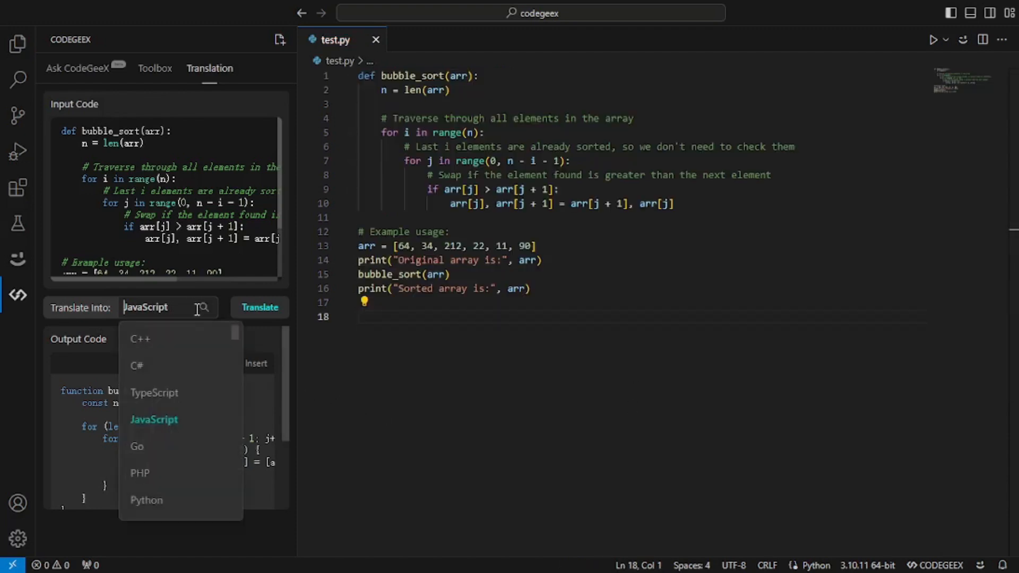
scroll(down, 3)
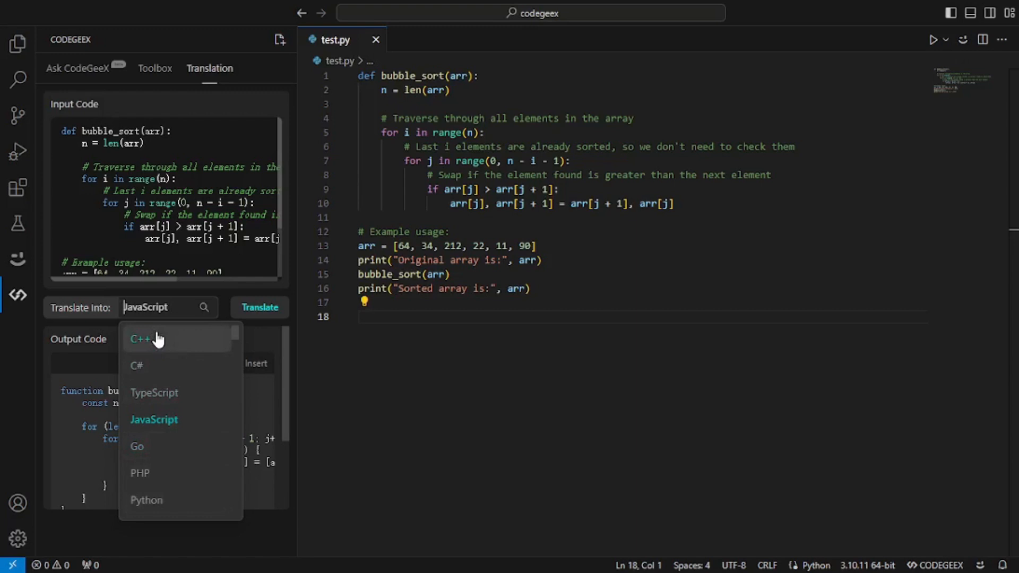
click(139, 339)
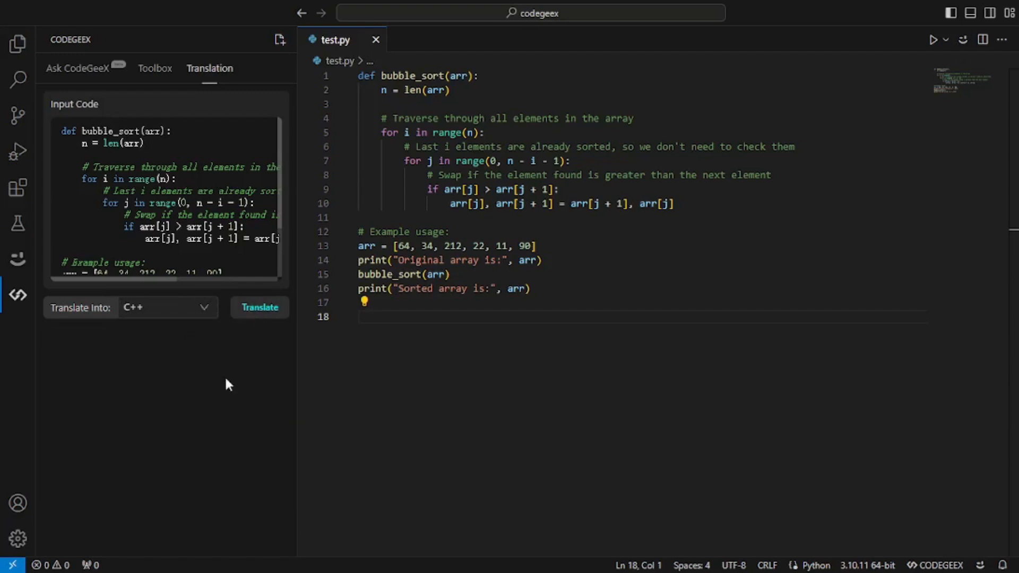
click(260, 308)
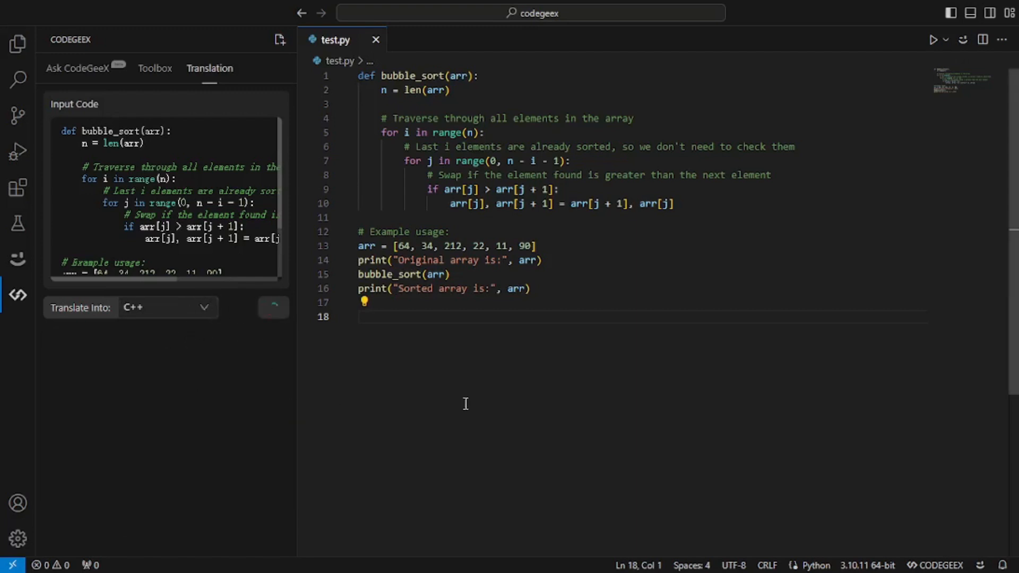
click(273, 308)
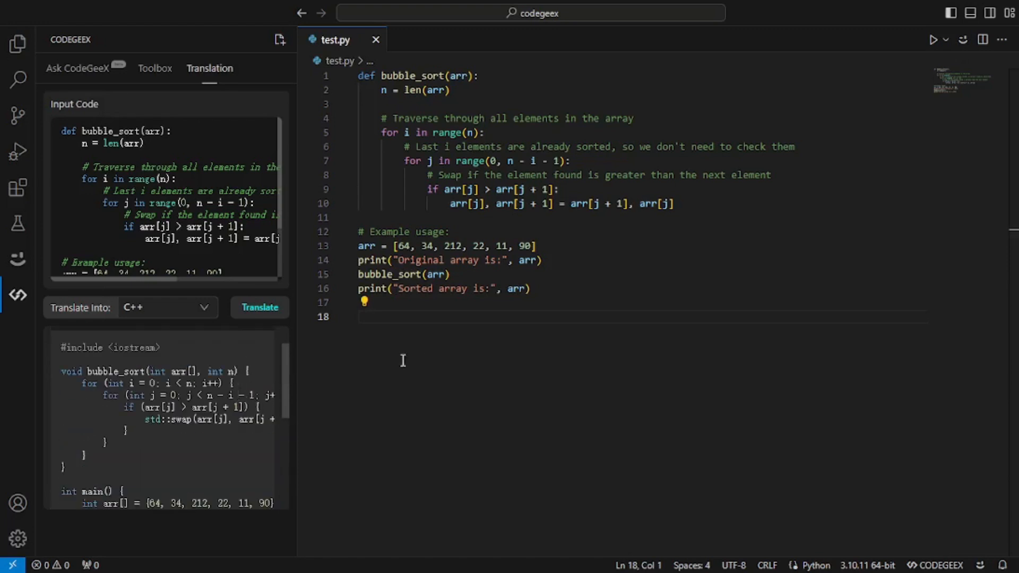
click(76, 68)
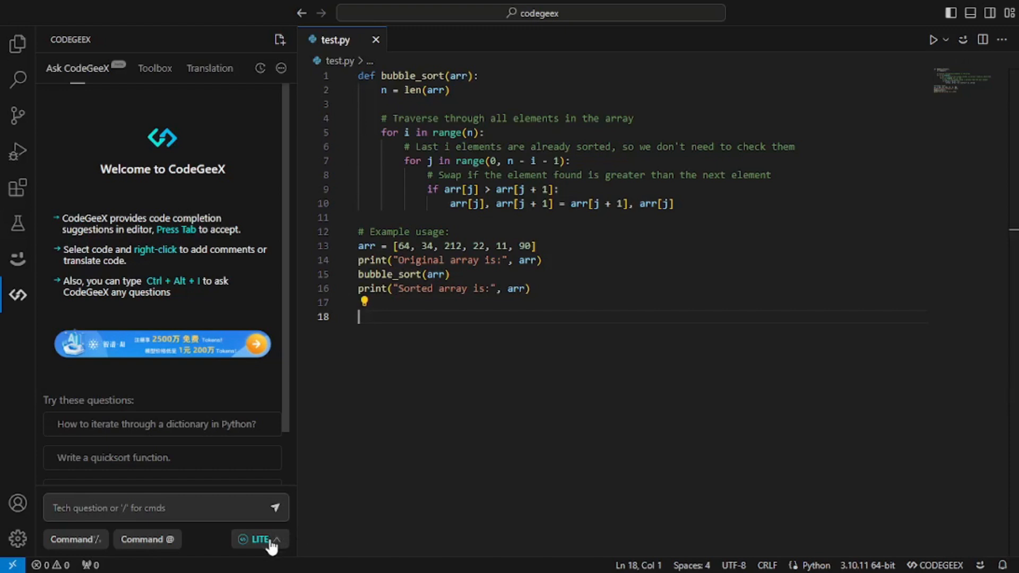
Step: Show the CodeGeeX model choices, Lite and Pro, from the LITE selector
click(261, 539)
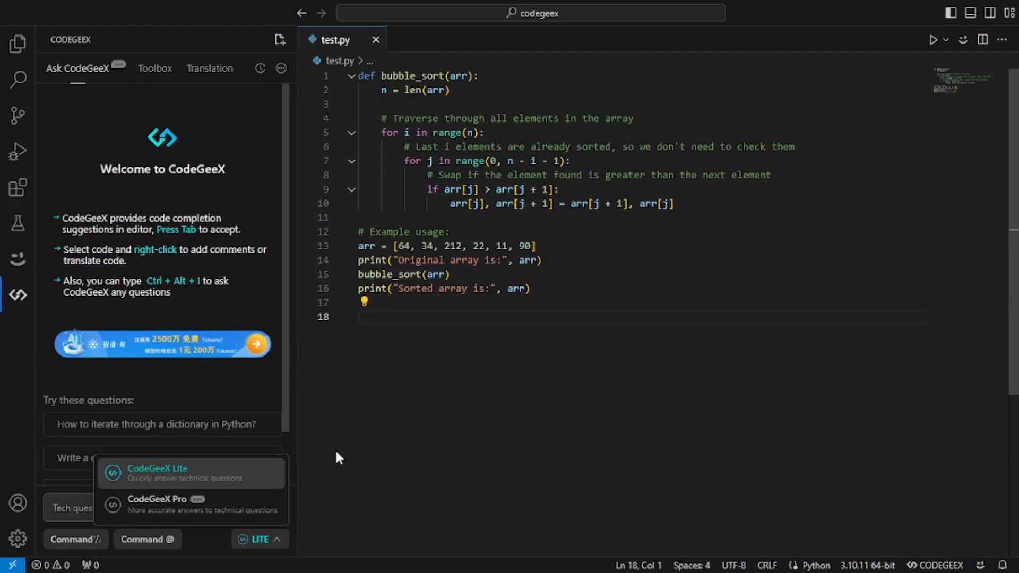
mouse_move(341, 445)
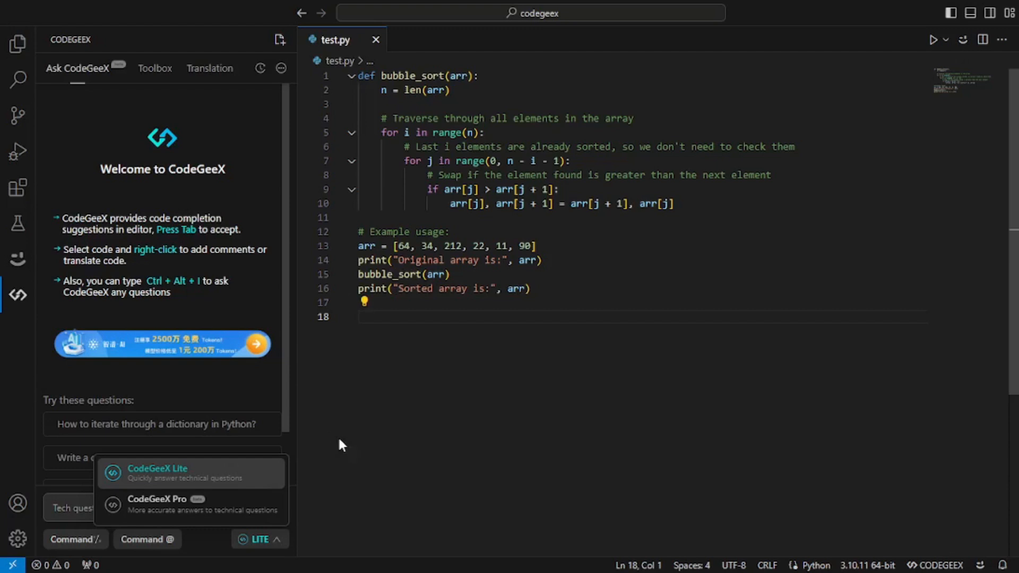